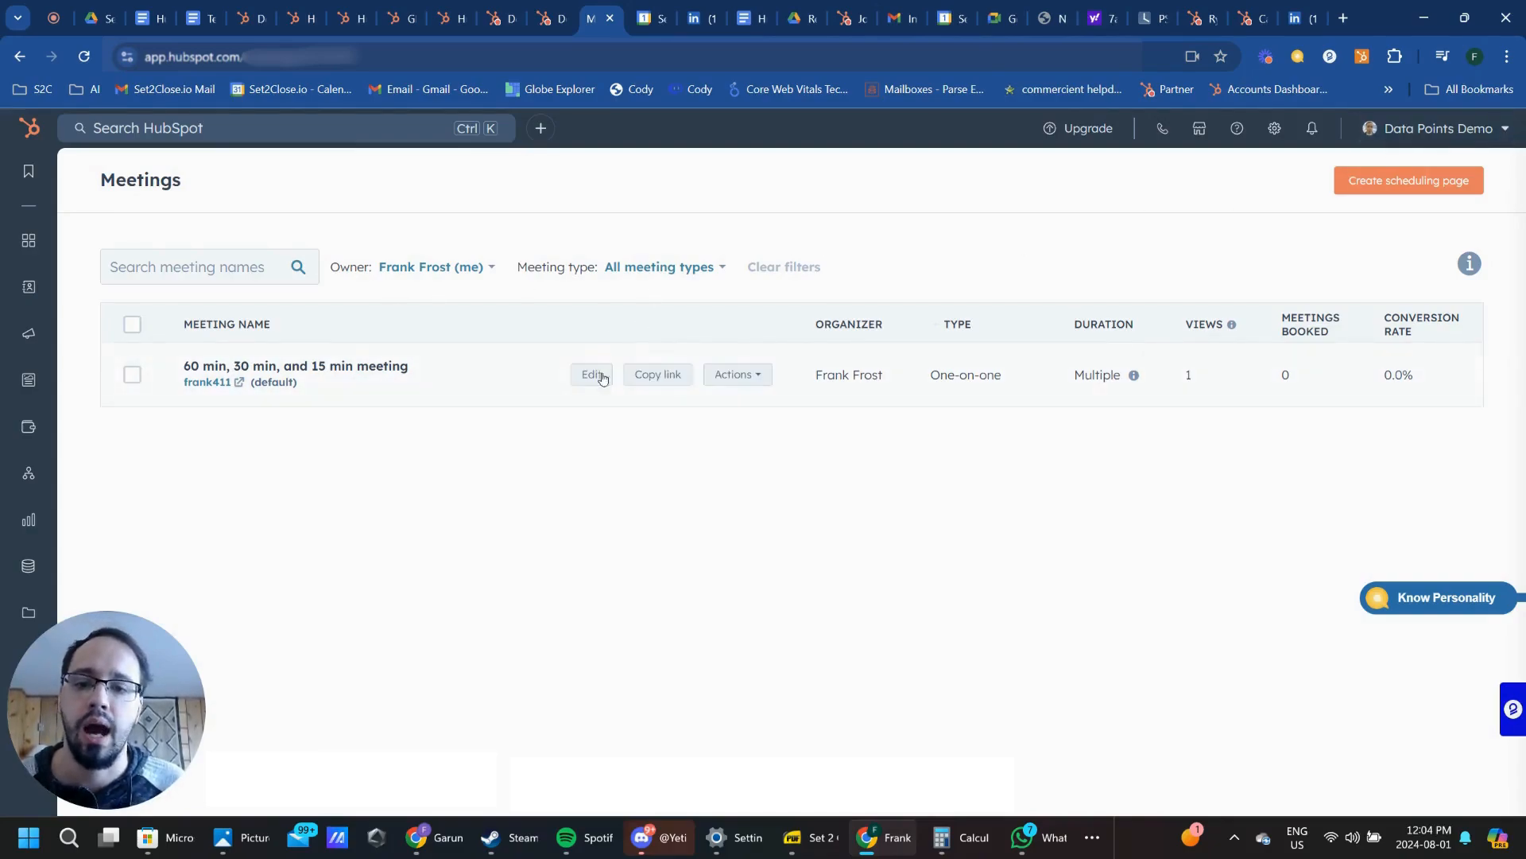
# Open the '60 min, 30 min, and 15 min meeting' link for editing and reach its Location field.
pyautogui.click(592, 374)
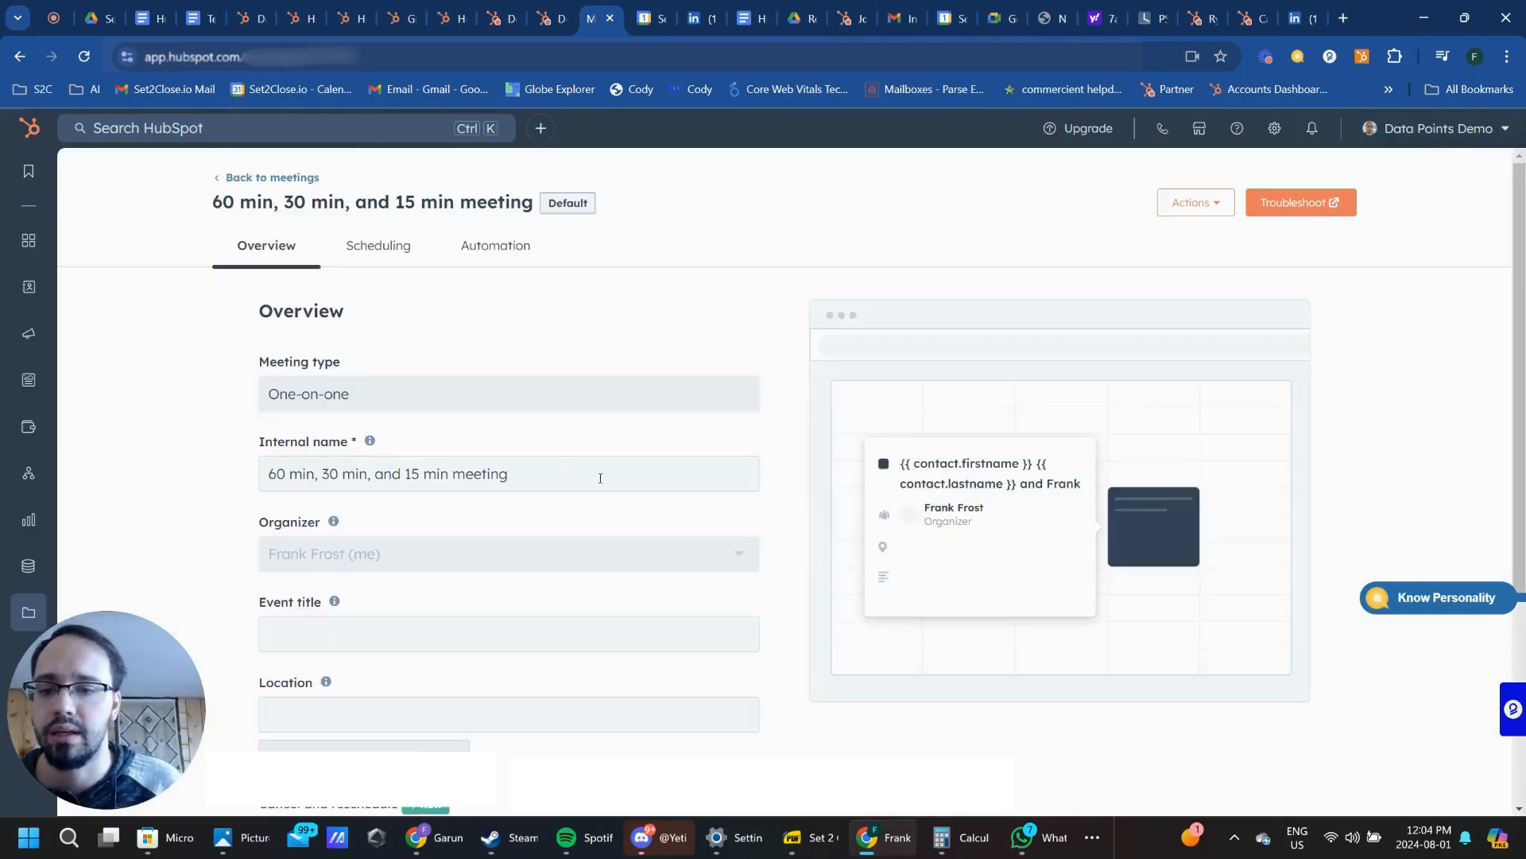
pyautogui.click(509, 634)
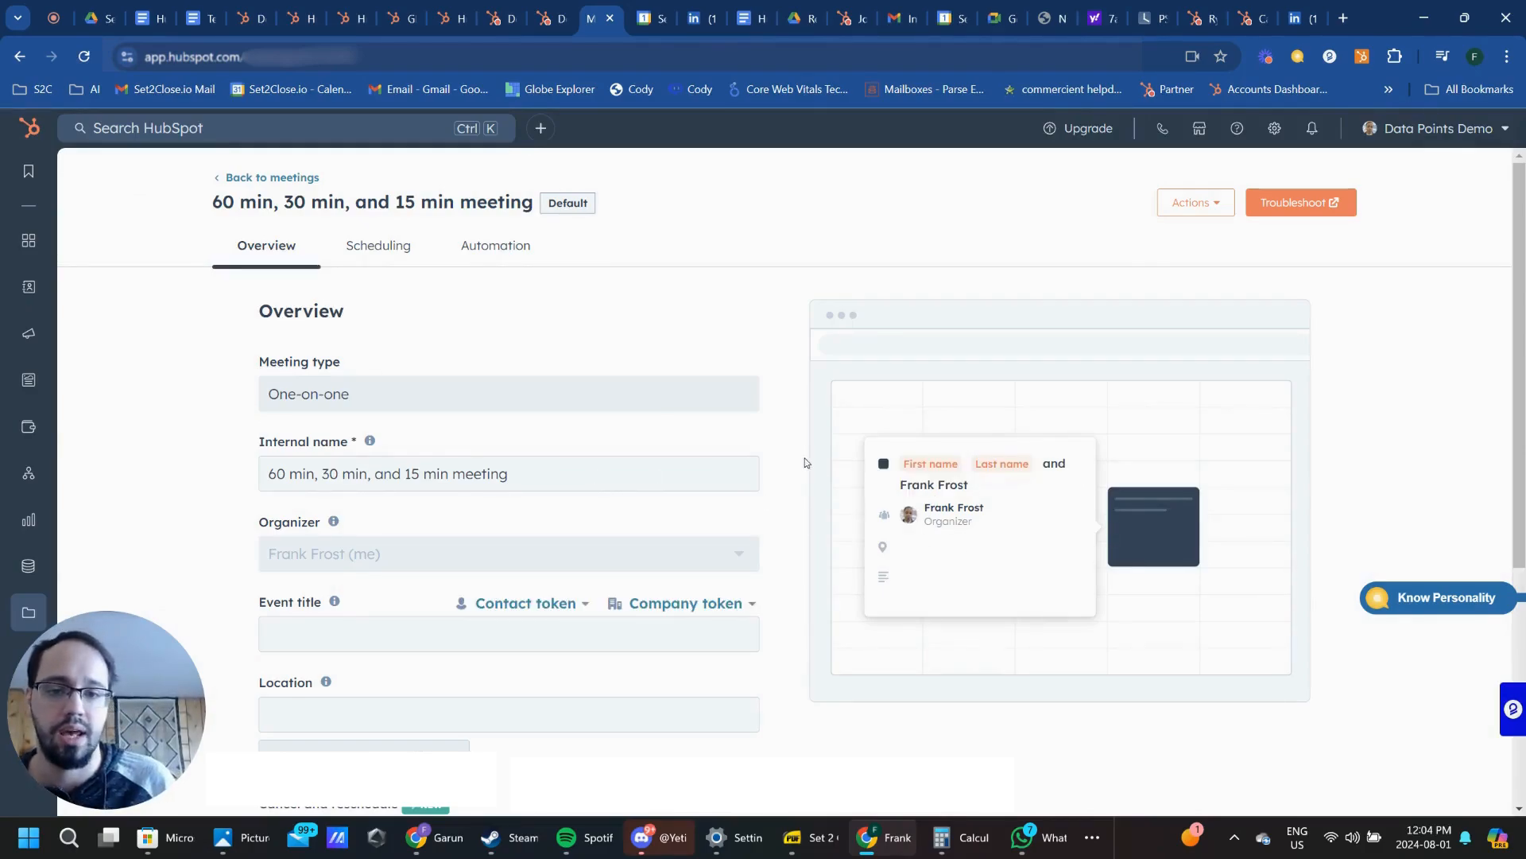
pyautogui.scroll(-3)
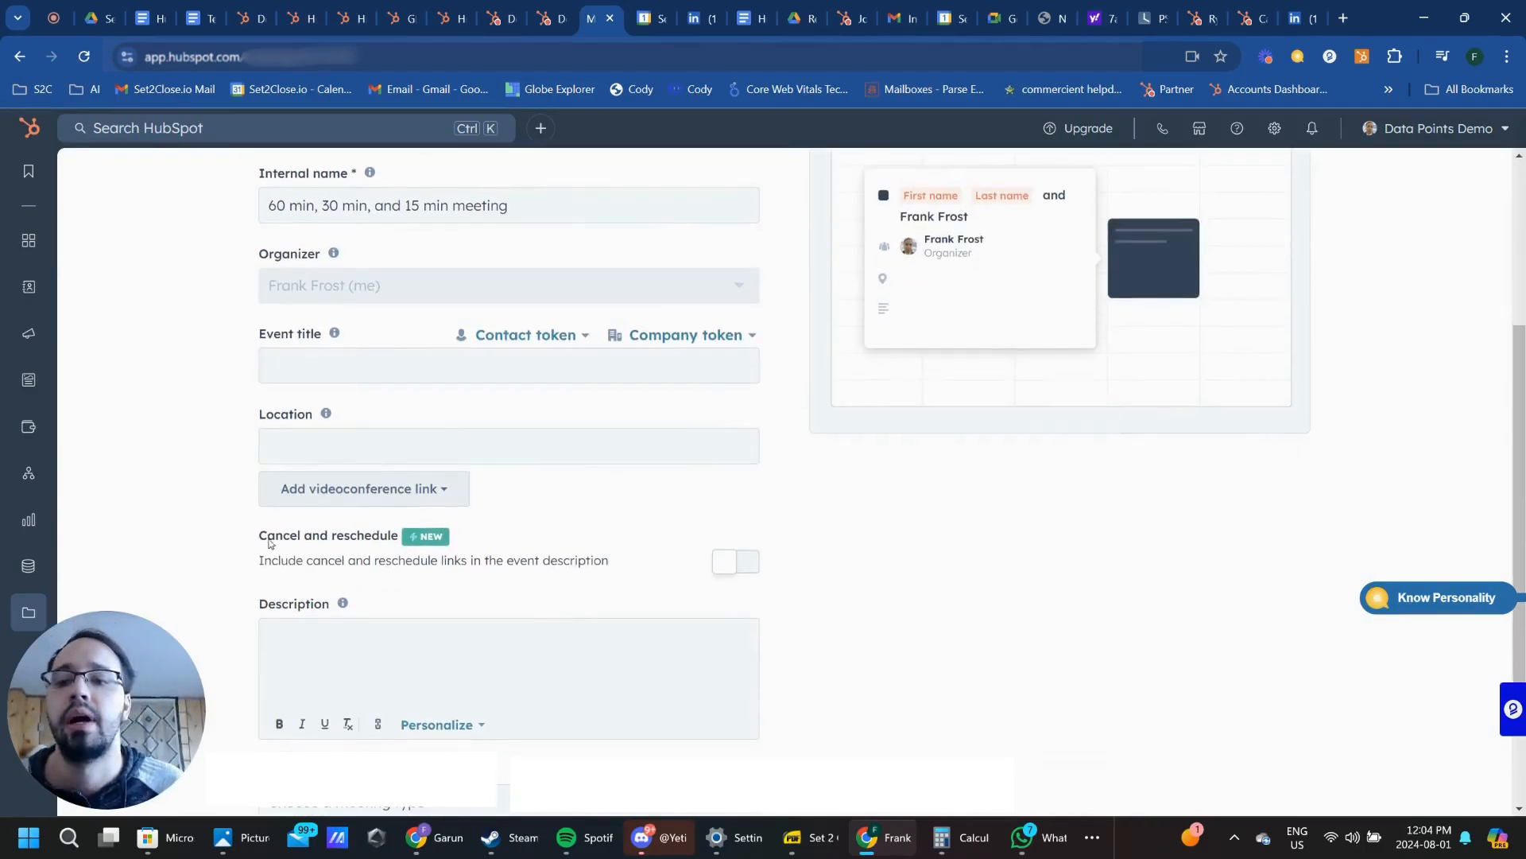
pyautogui.click(509, 445)
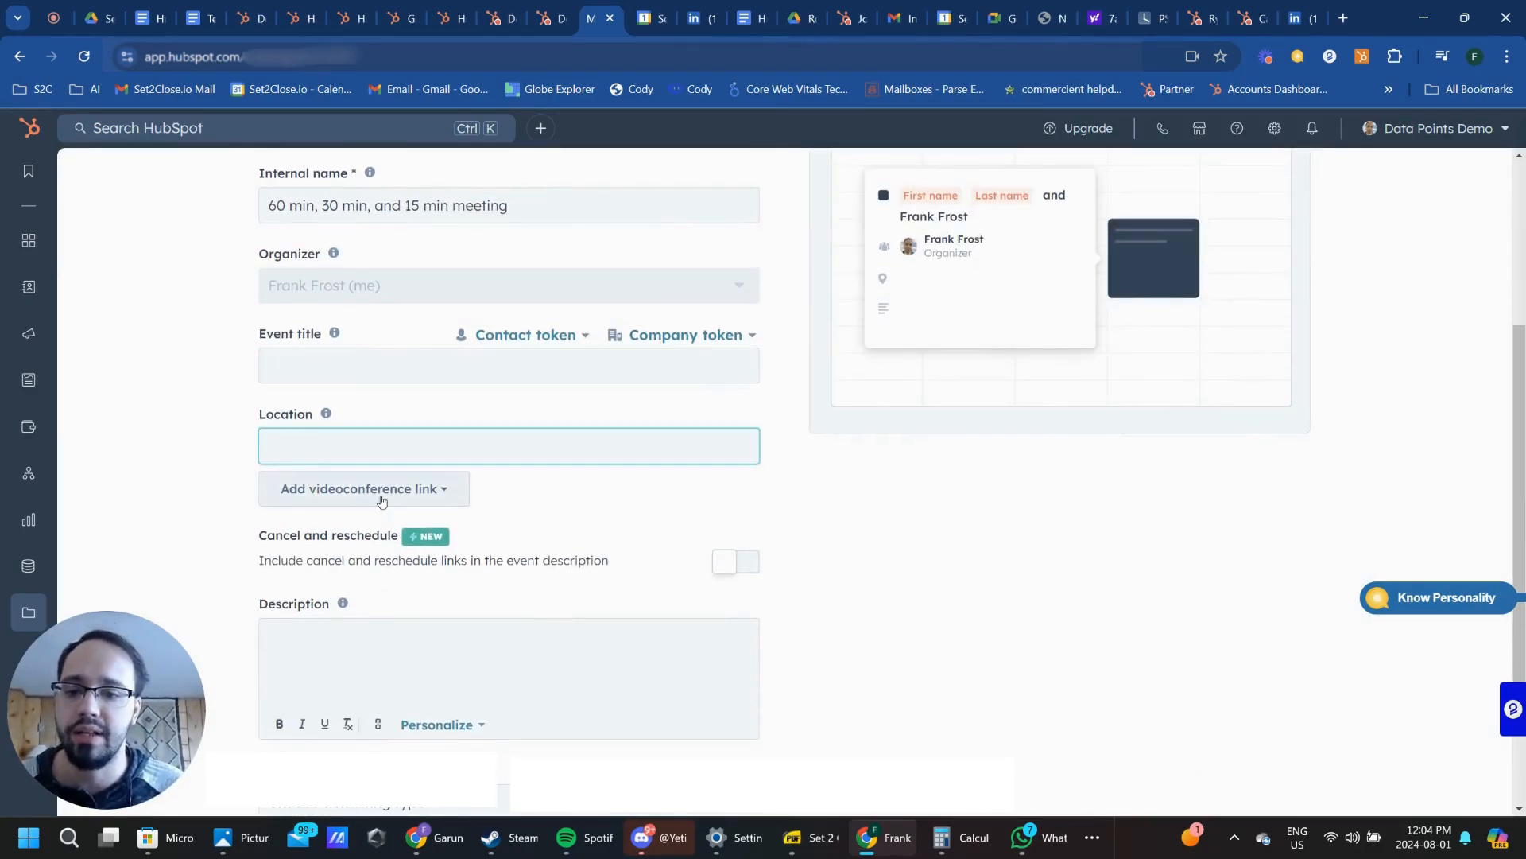
# Review the Add videoconference link options for the meeting without choosing one.
pyautogui.click(364, 488)
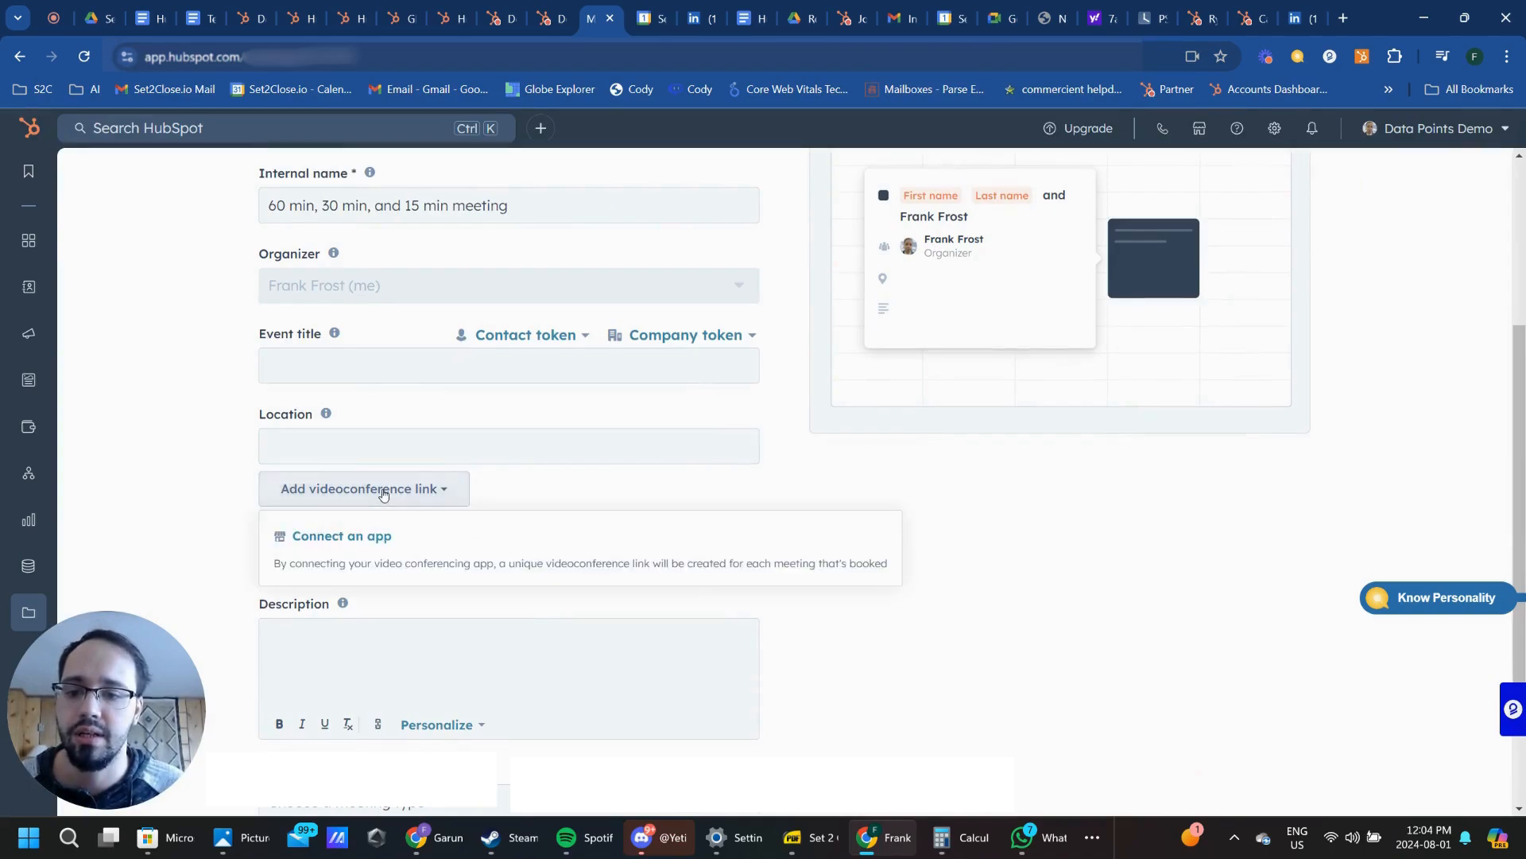
pyautogui.click(363, 488)
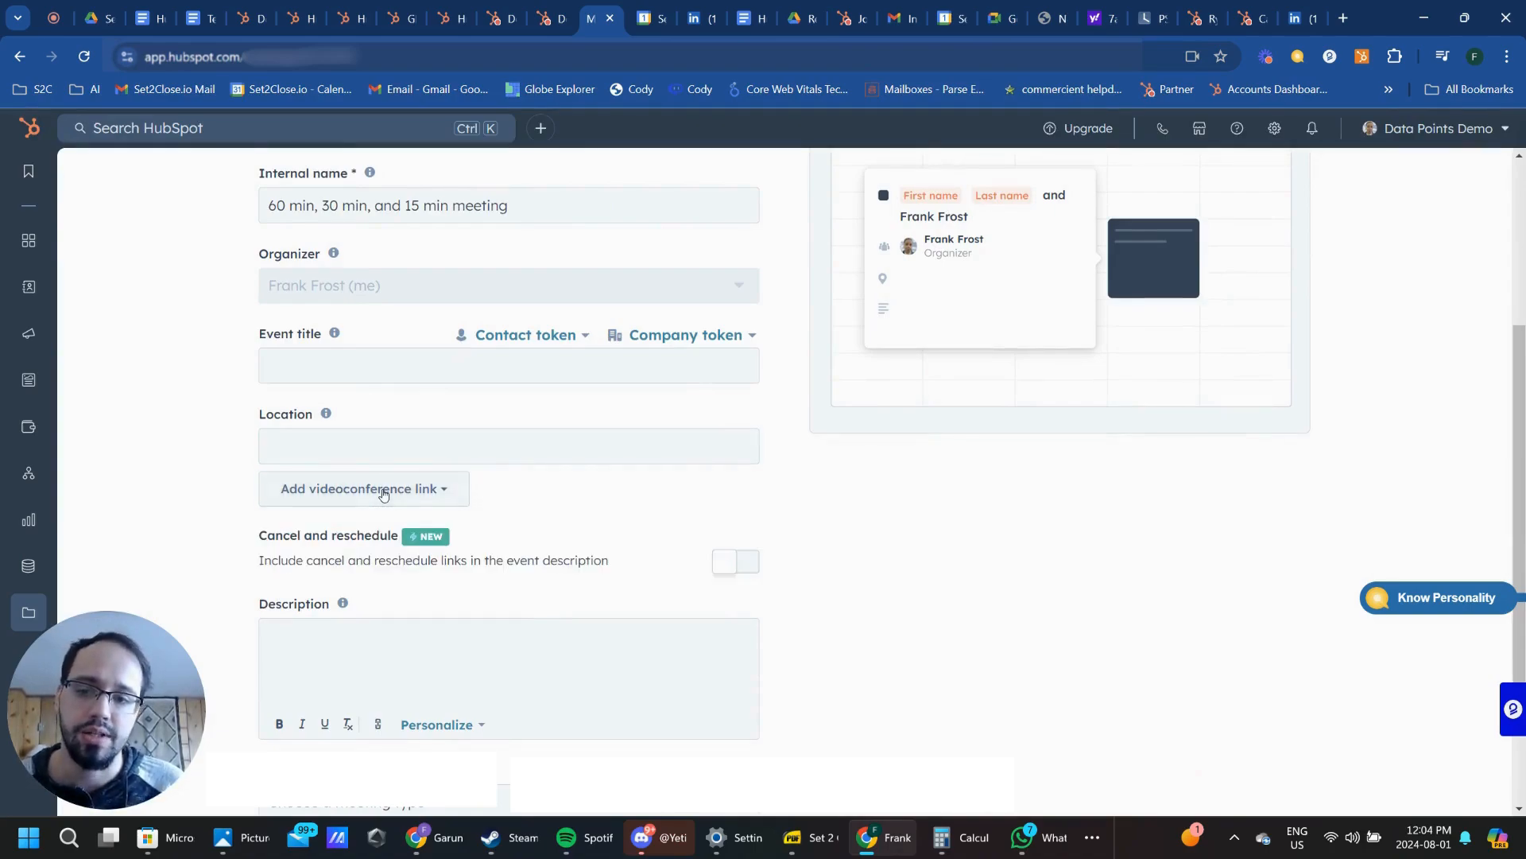
pyautogui.click(363, 488)
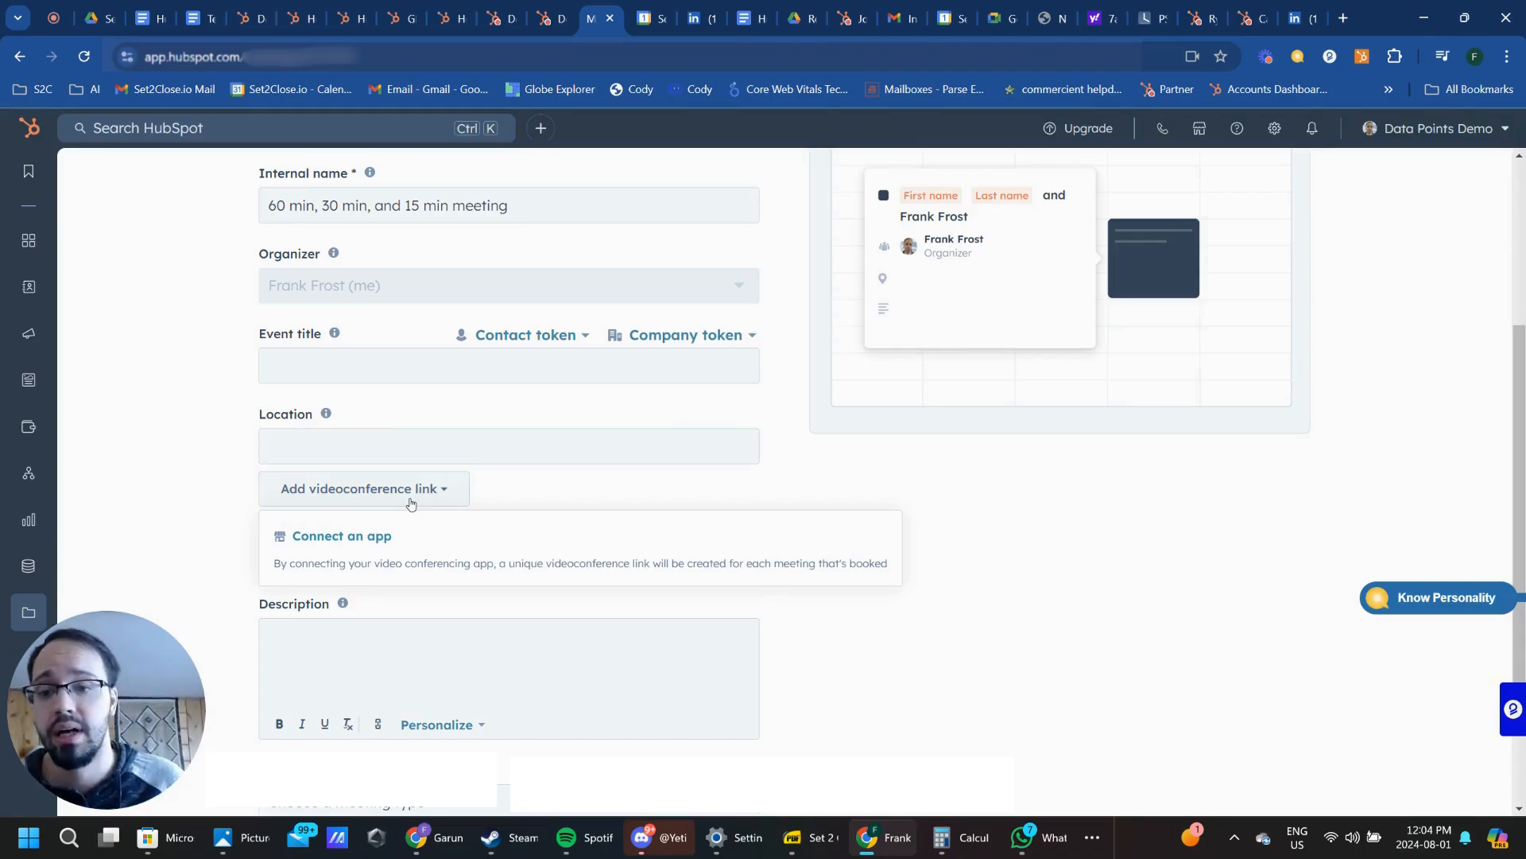
pyautogui.click(509, 447)
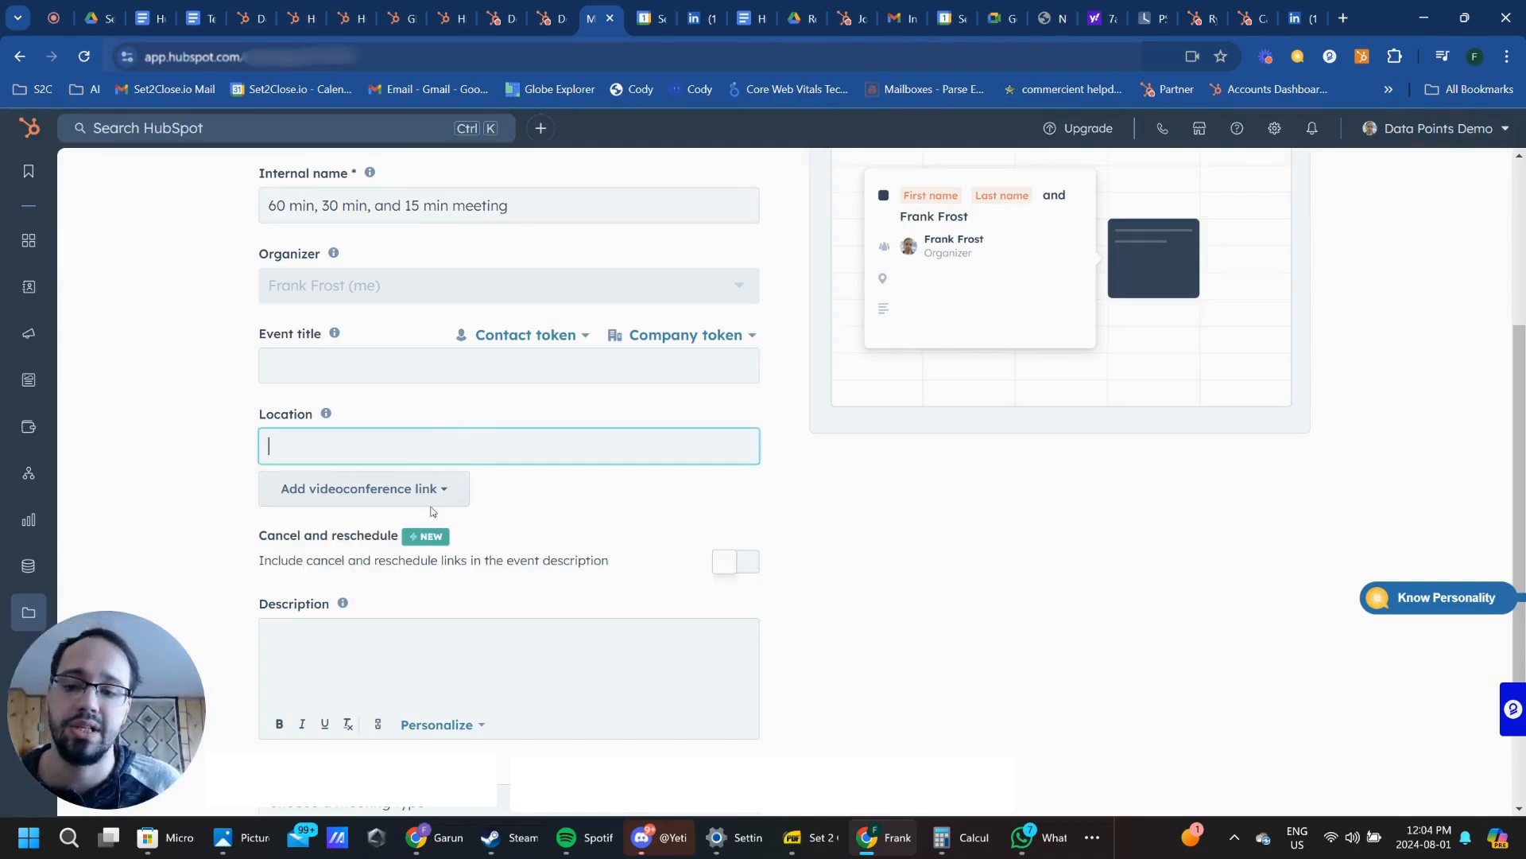
pyautogui.moveTo(420, 482)
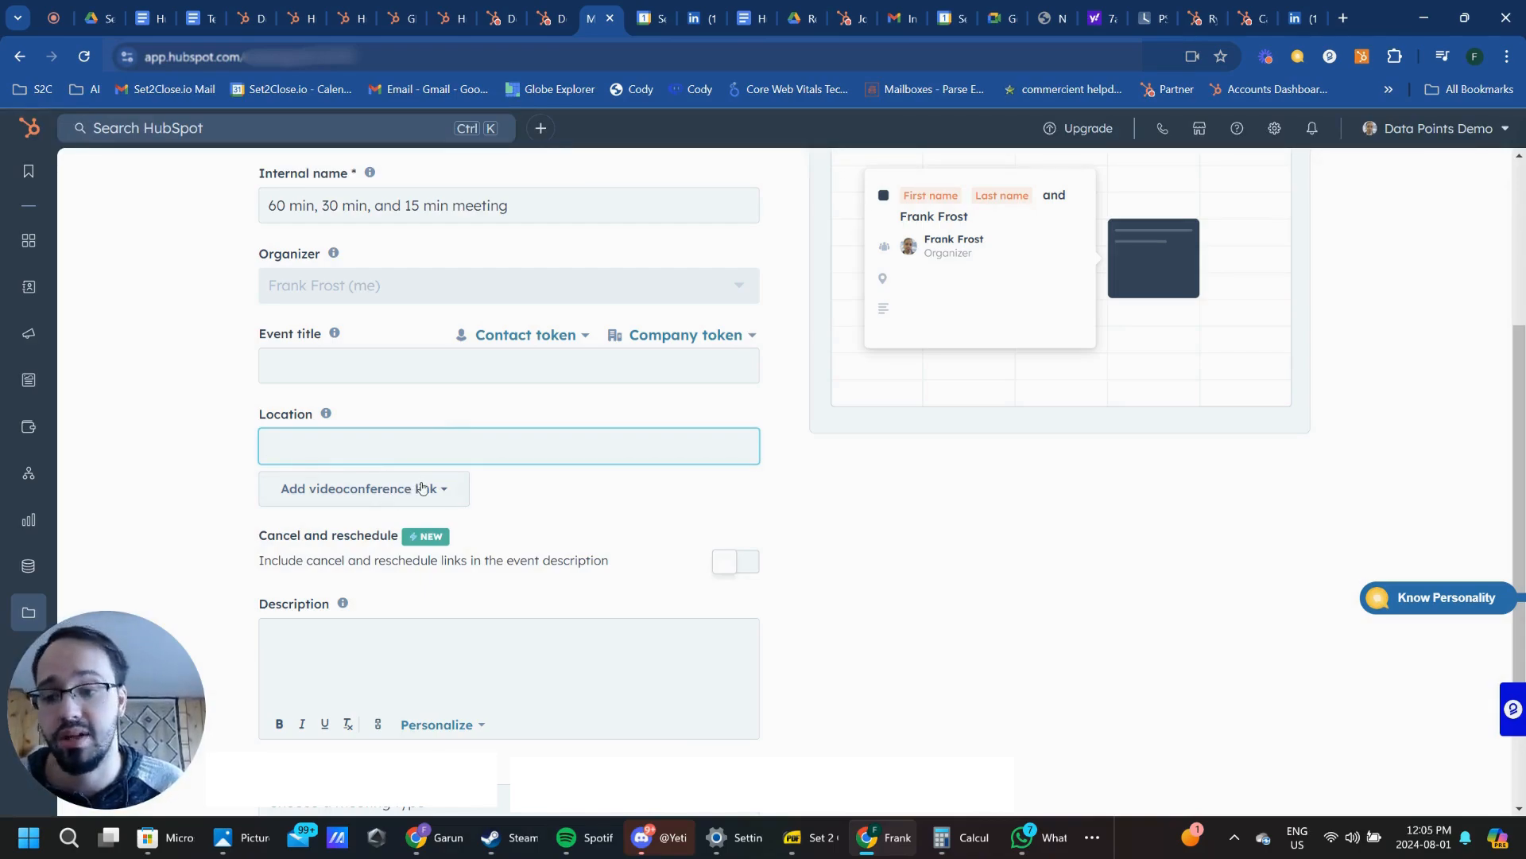
pyautogui.moveTo(409, 494)
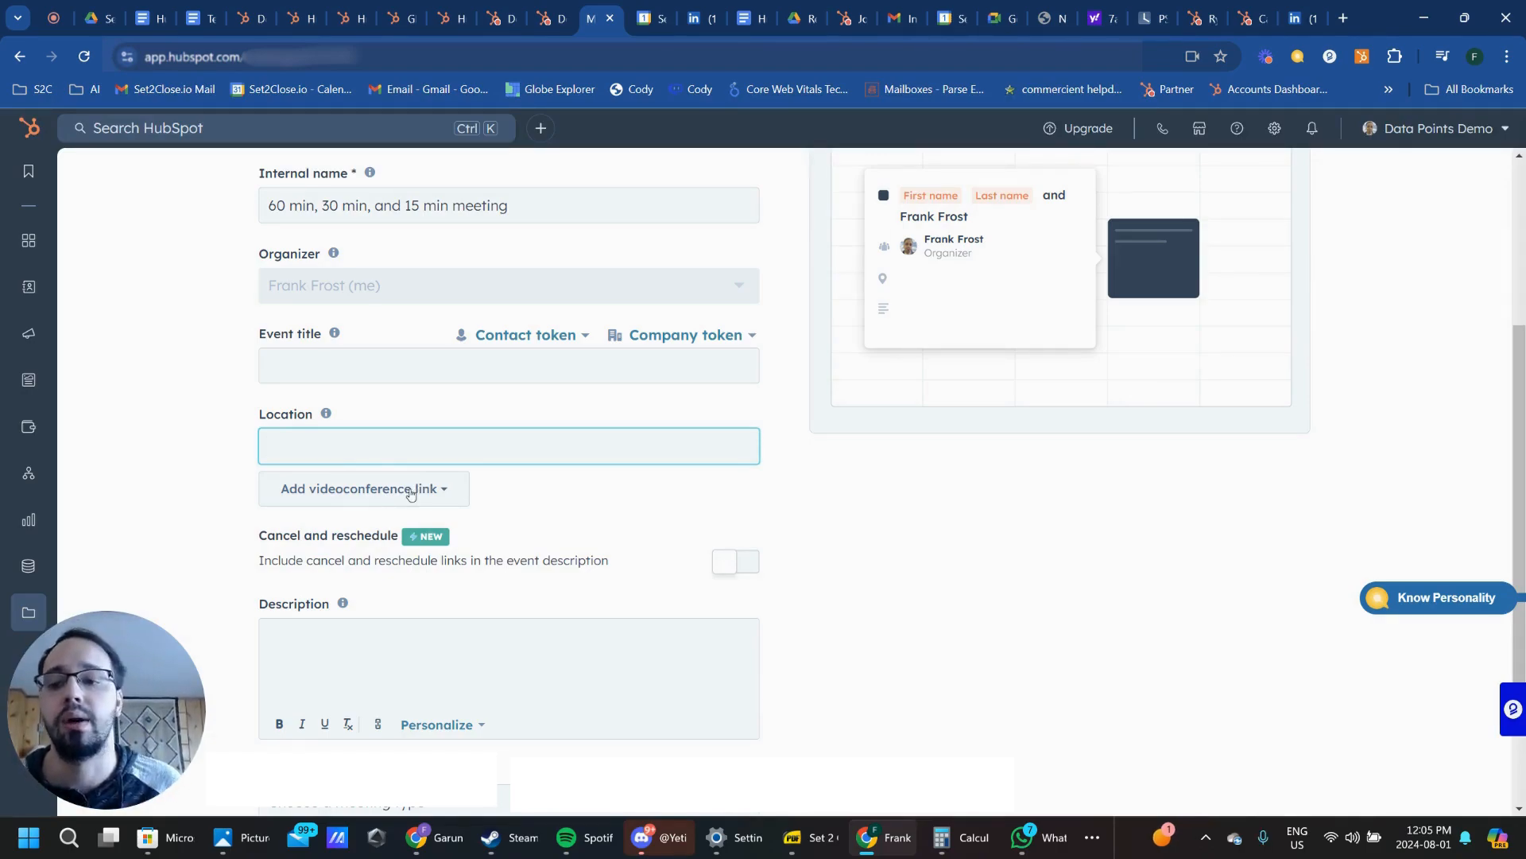
pyautogui.click(509, 445)
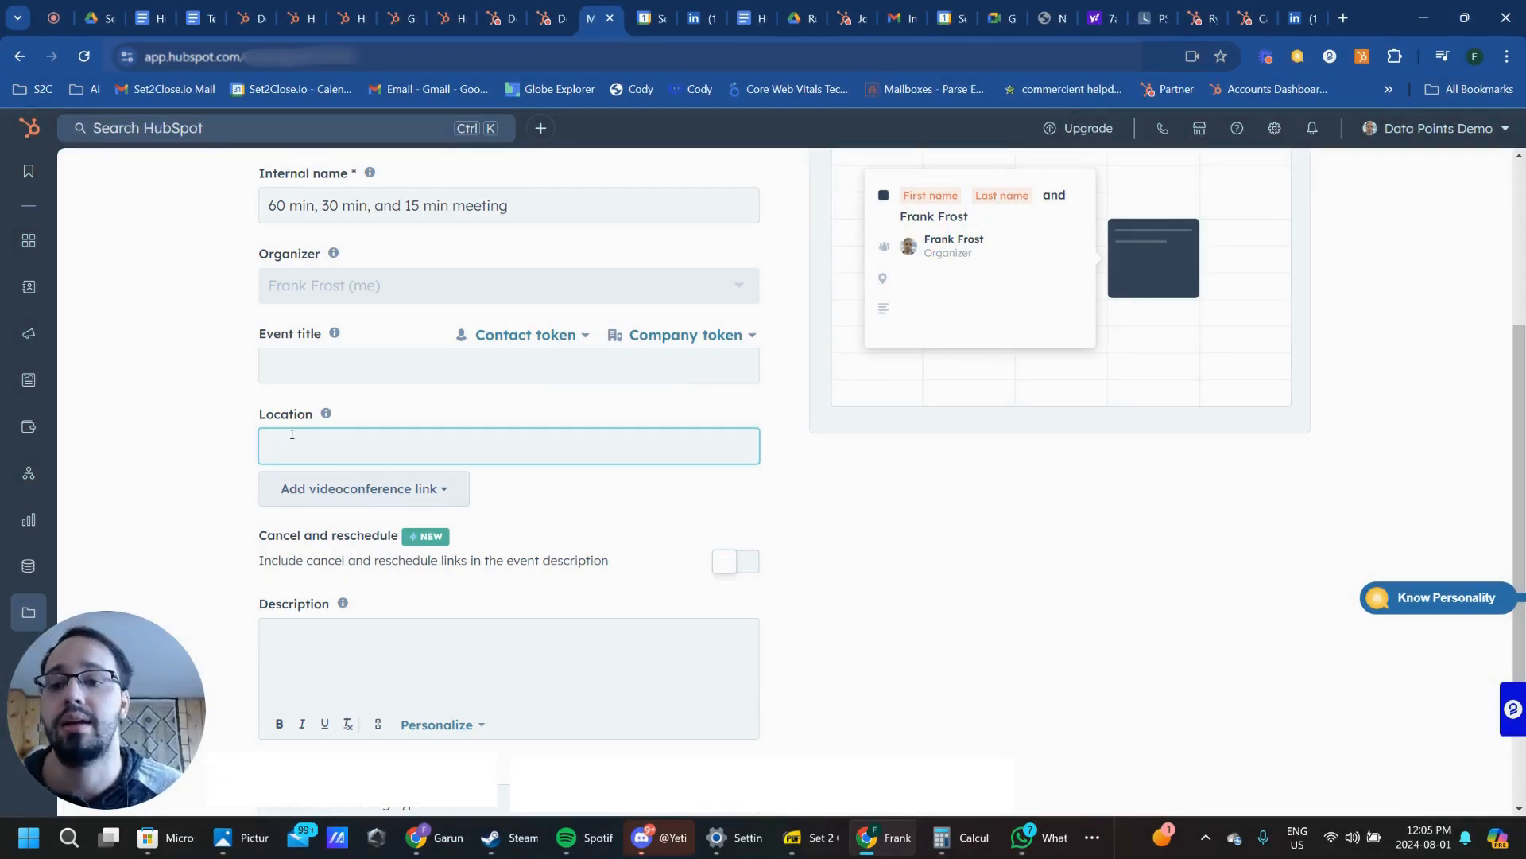
pyautogui.moveTo(326, 414)
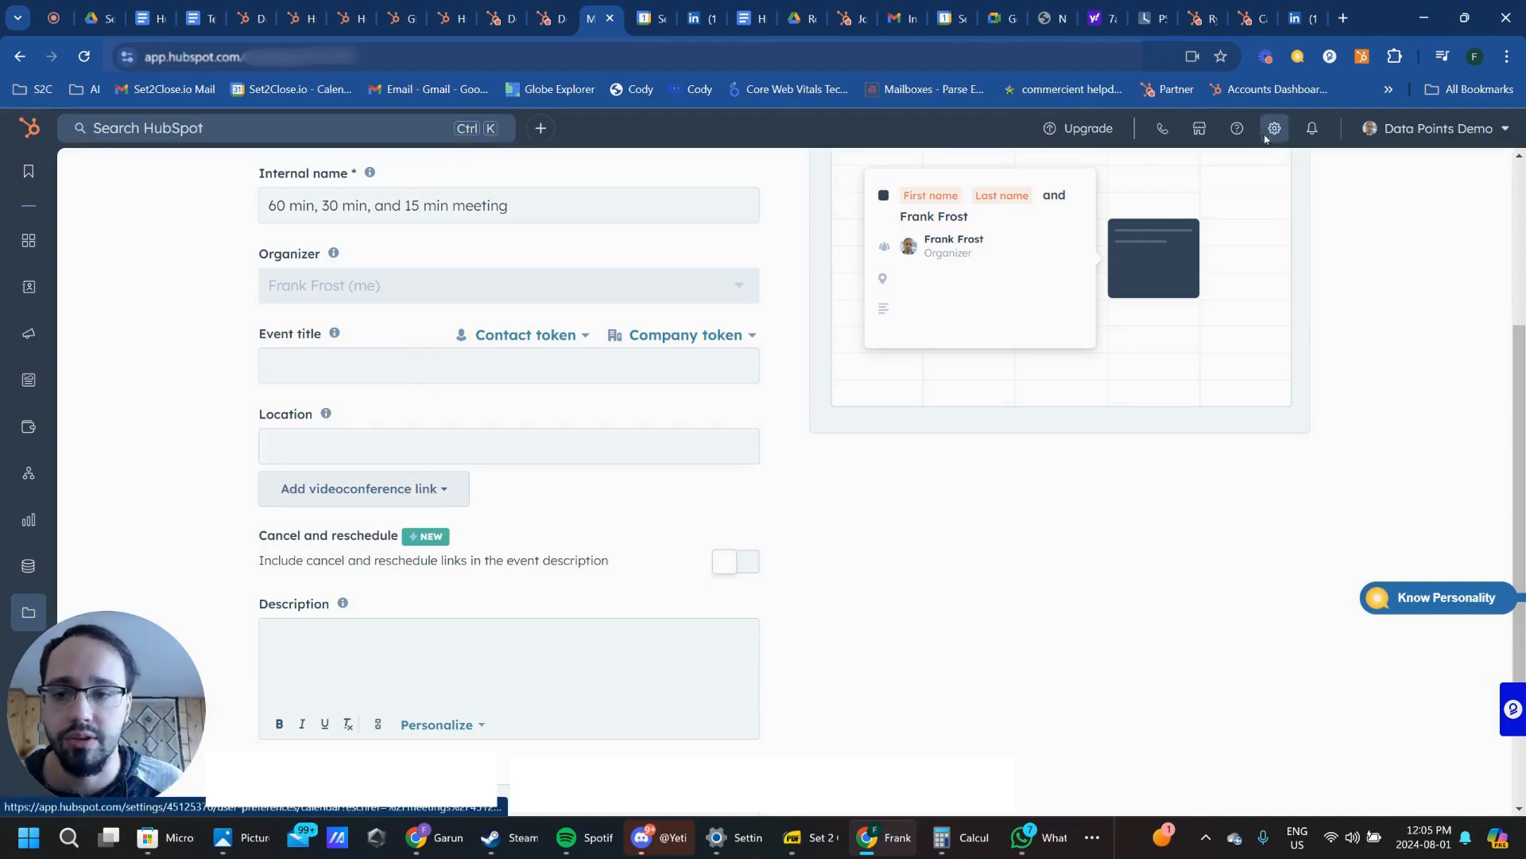
# Go to the account's Users & Teams settings.
pyautogui.click(1274, 127)
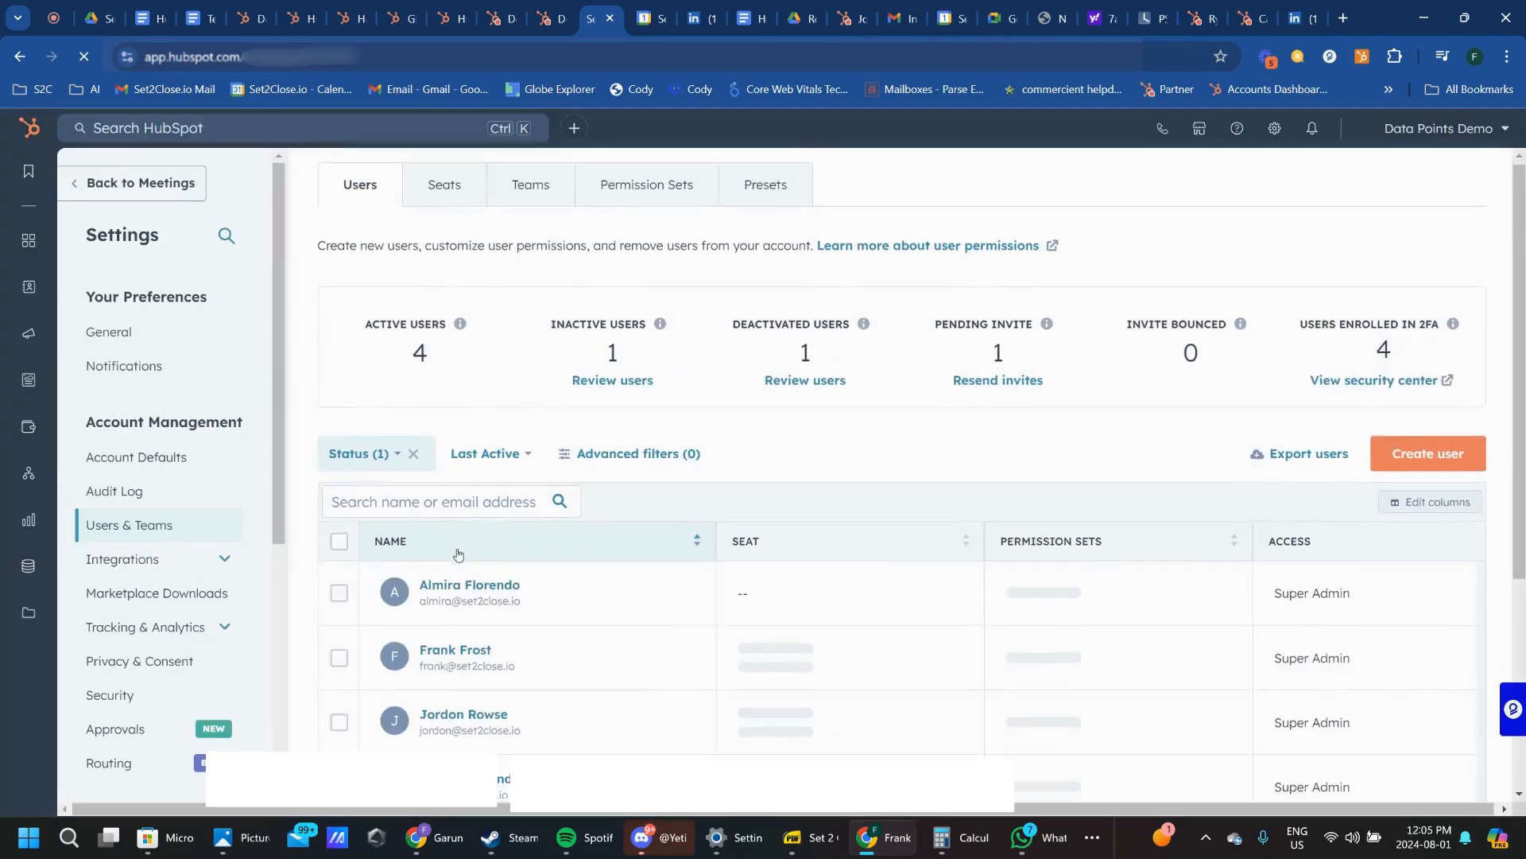
pyautogui.scroll(-3)
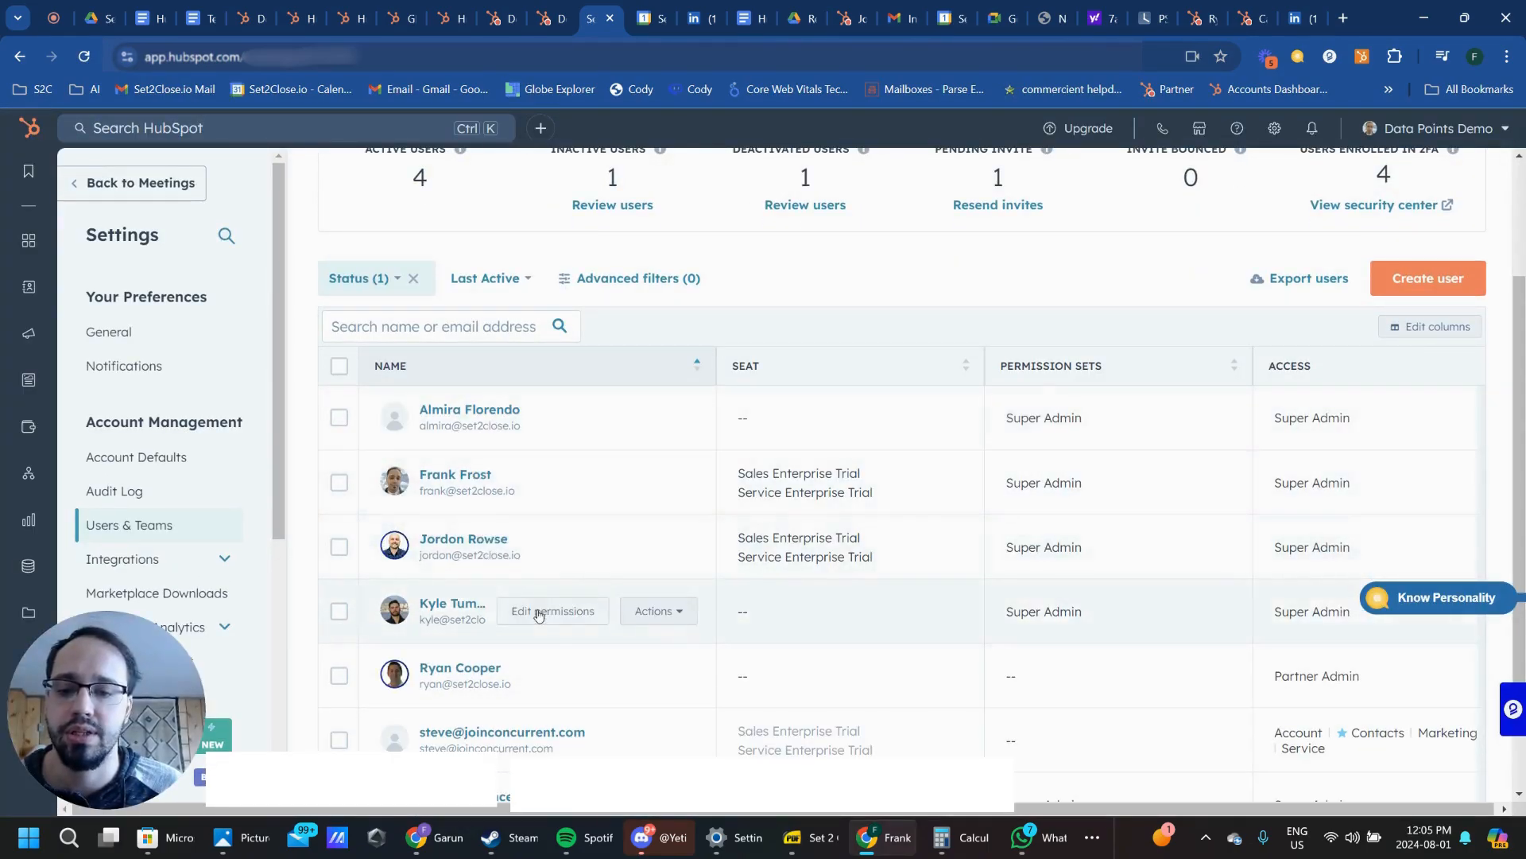
pyautogui.scroll(-3)
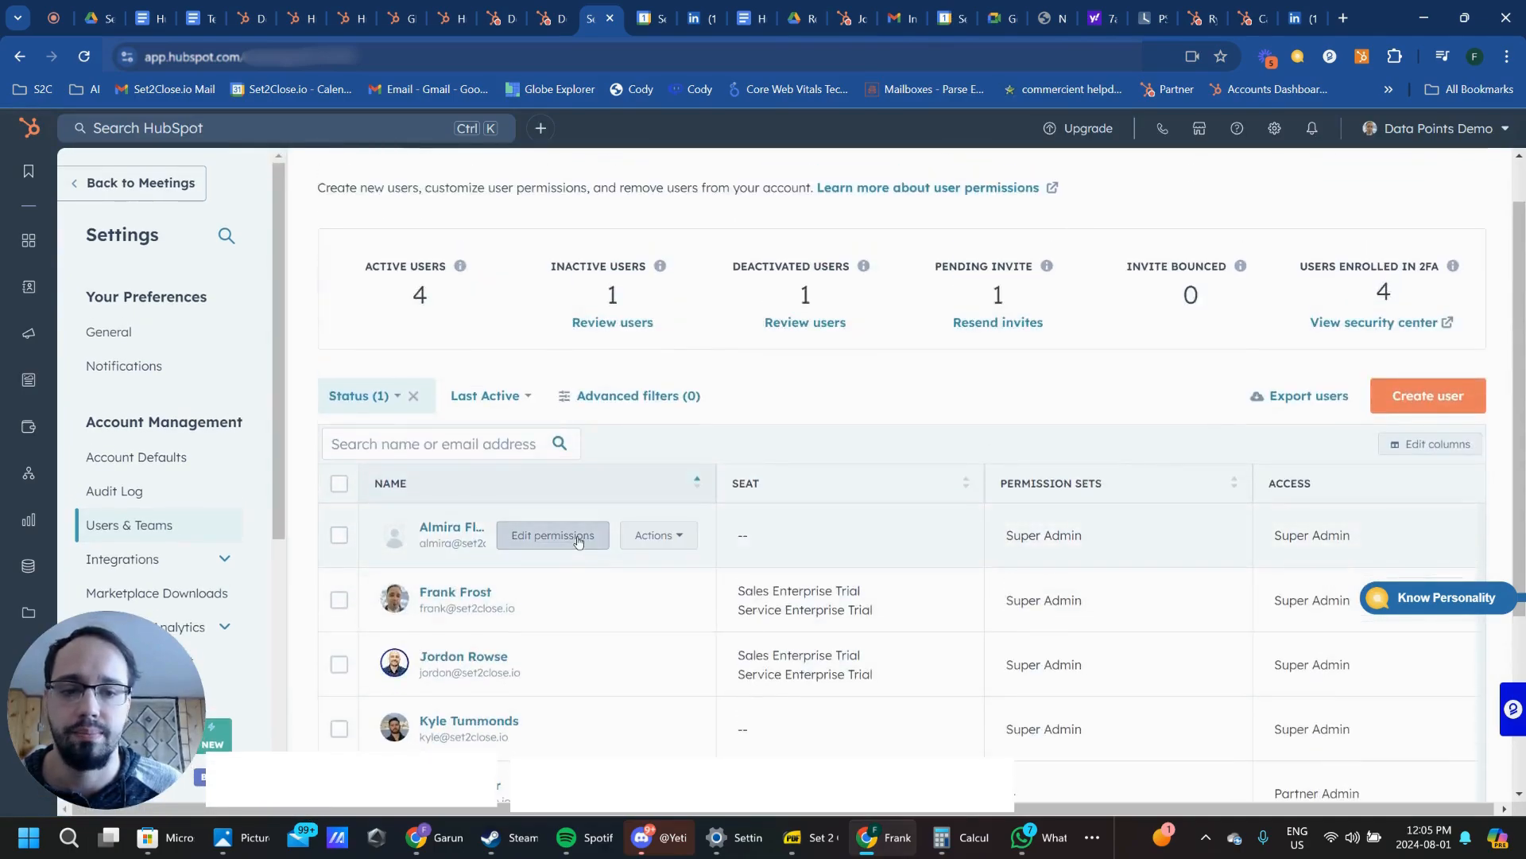
# Review the first user's permissions, confirming App Marketplace access is off.
pyautogui.click(552, 536)
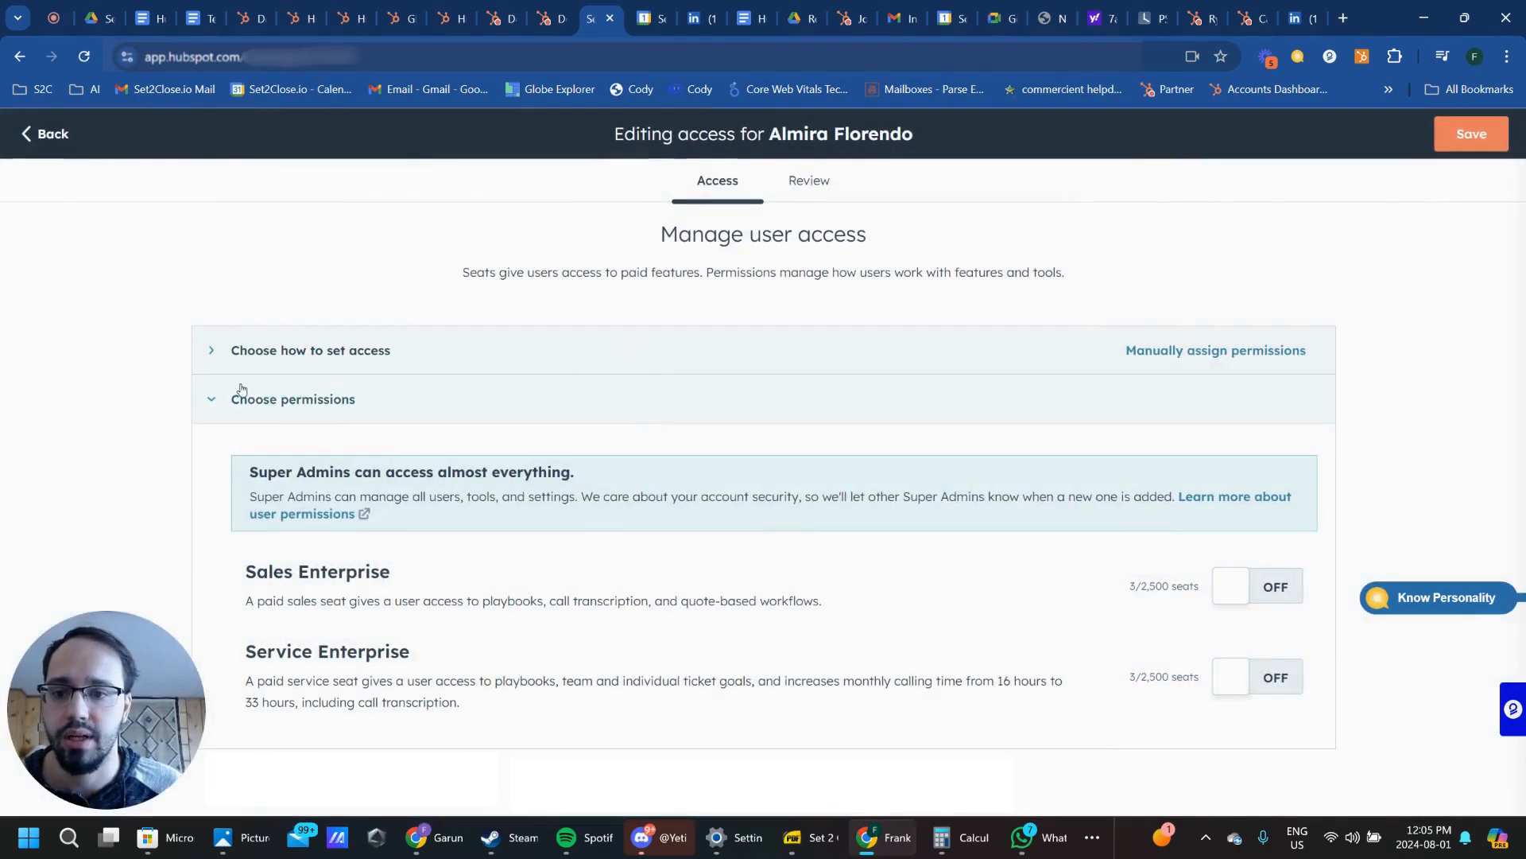
pyautogui.click(310, 349)
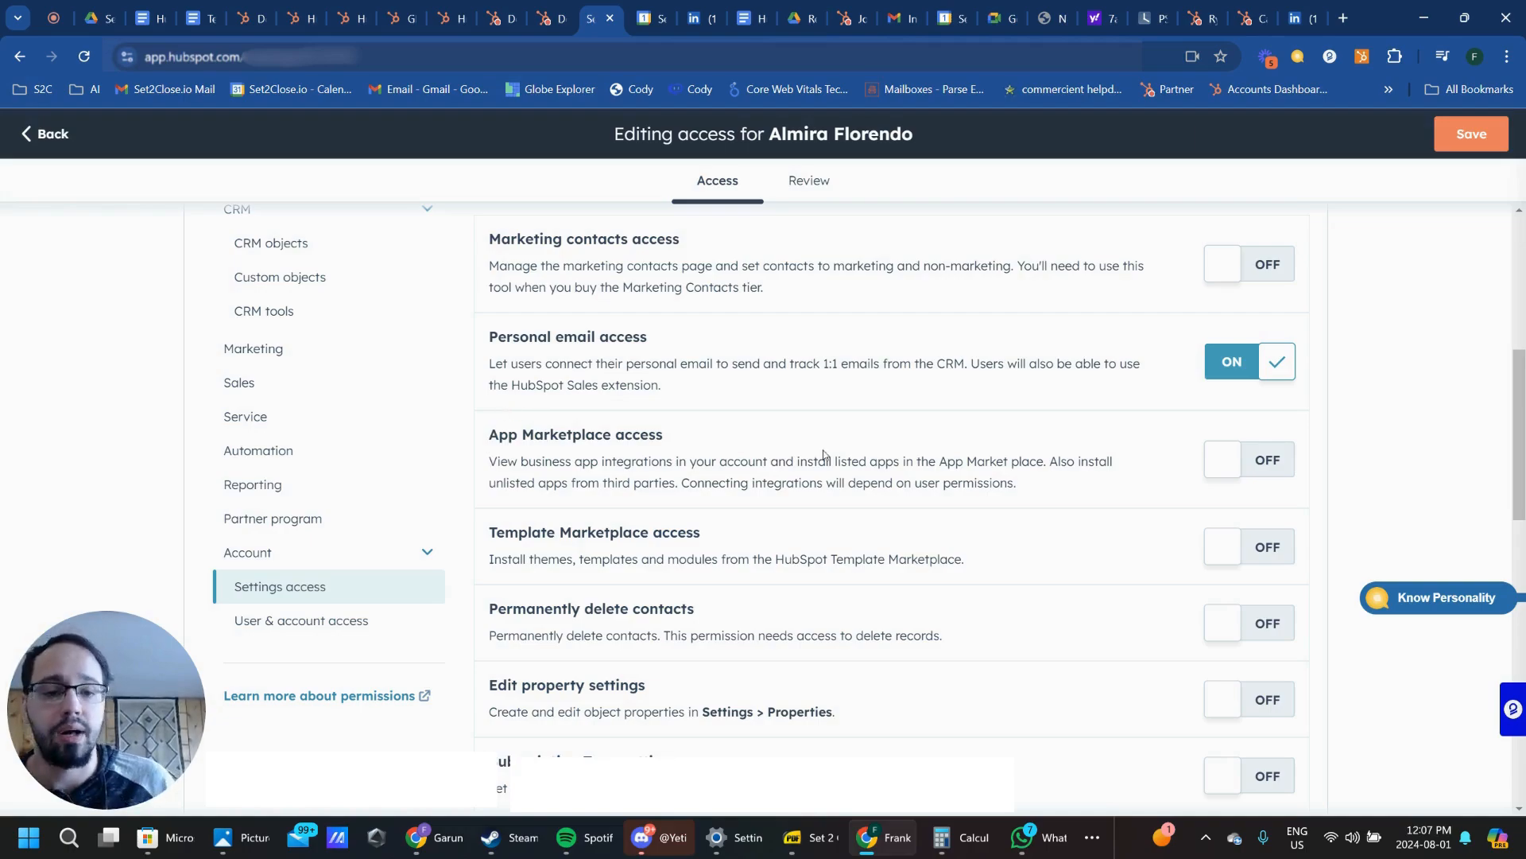
pyautogui.click(1250, 458)
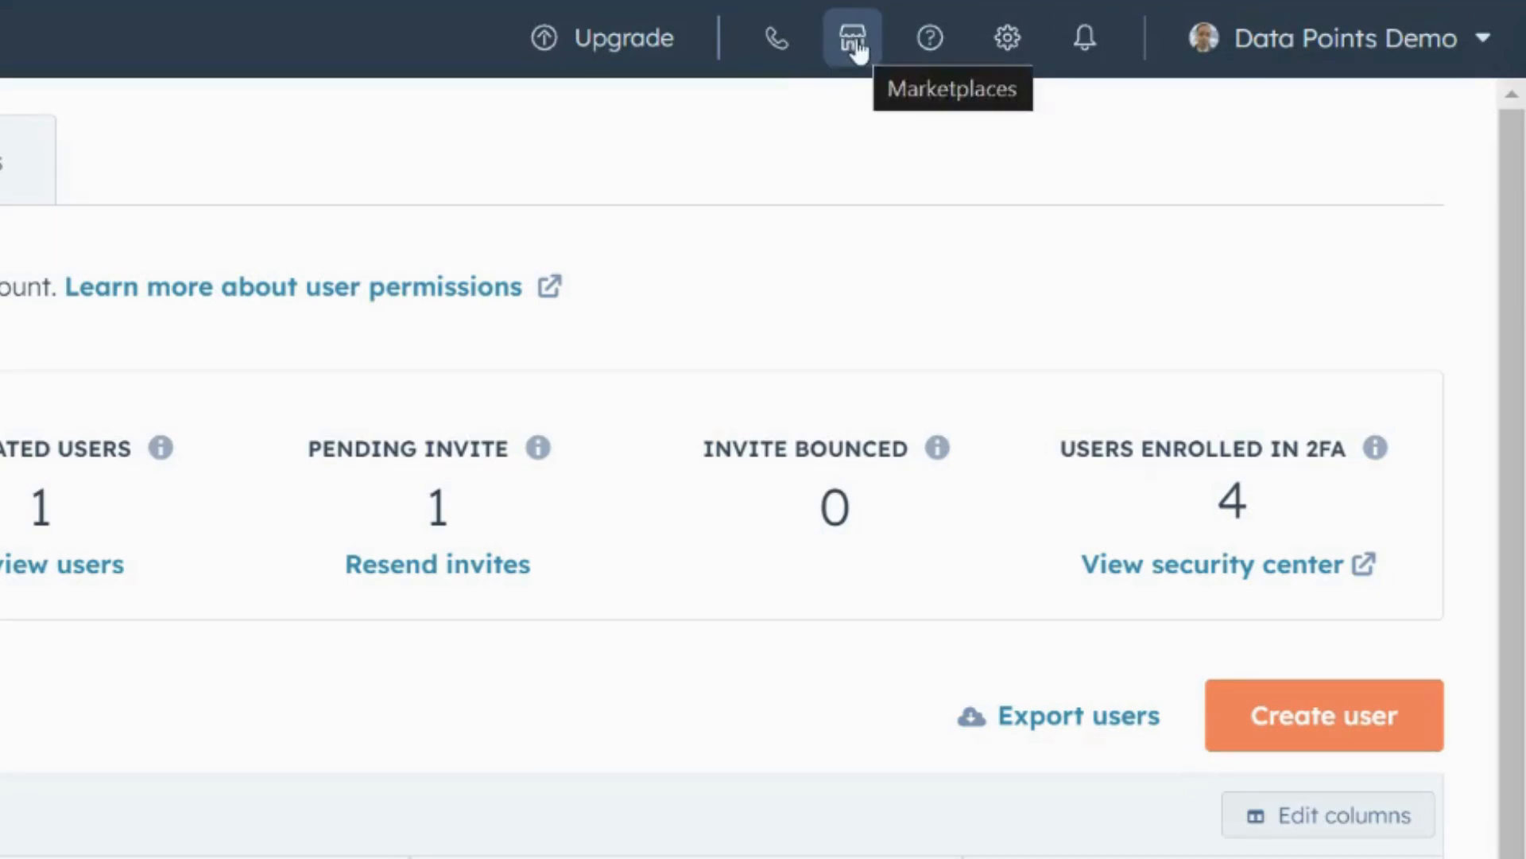
# Go to the App Marketplace and start an app search.
pyautogui.click(849, 36)
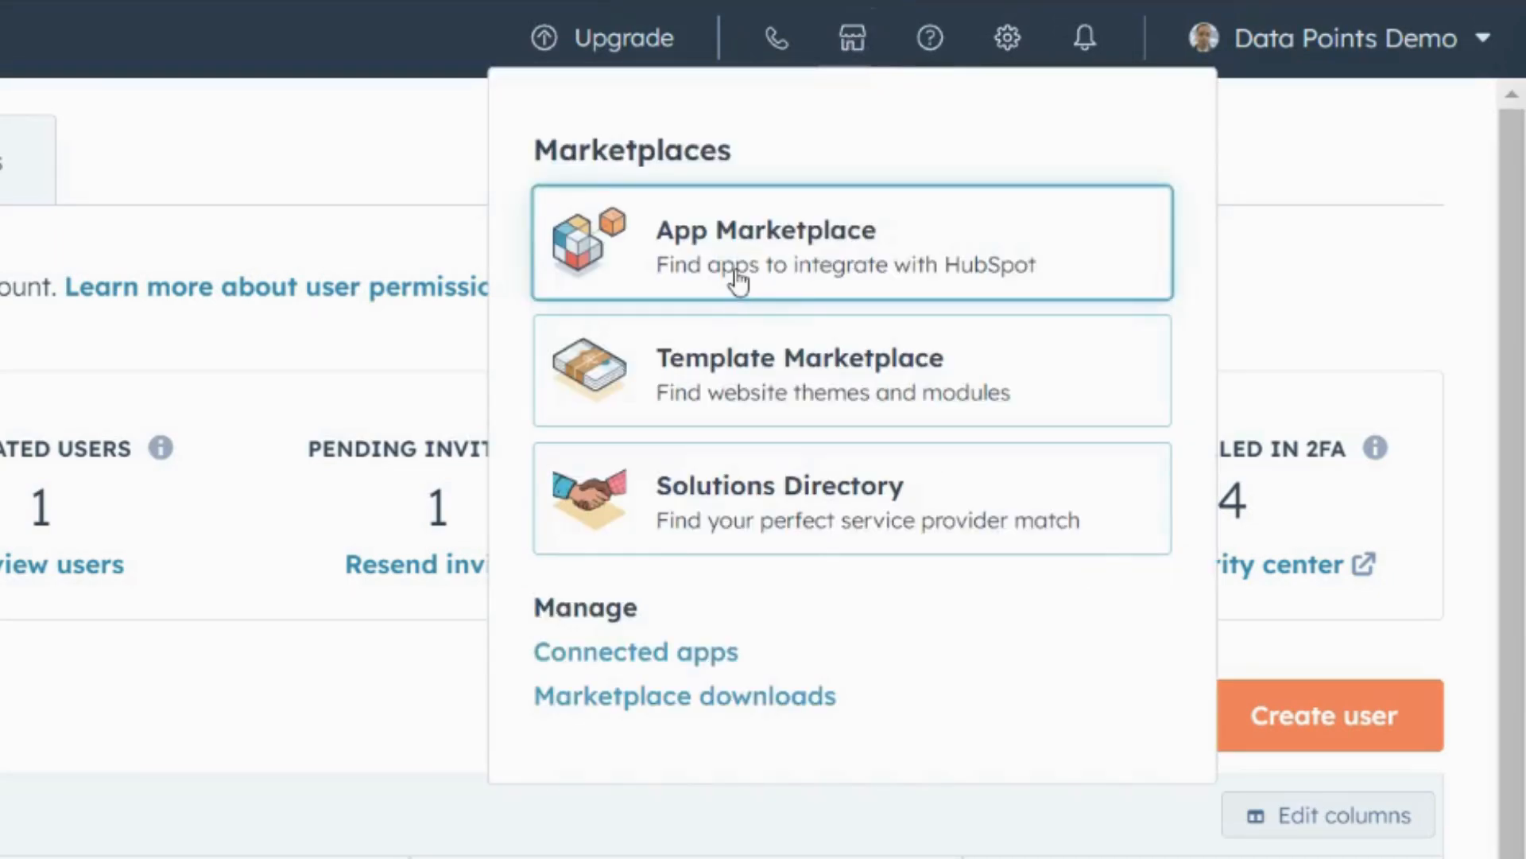
pyautogui.click(765, 241)
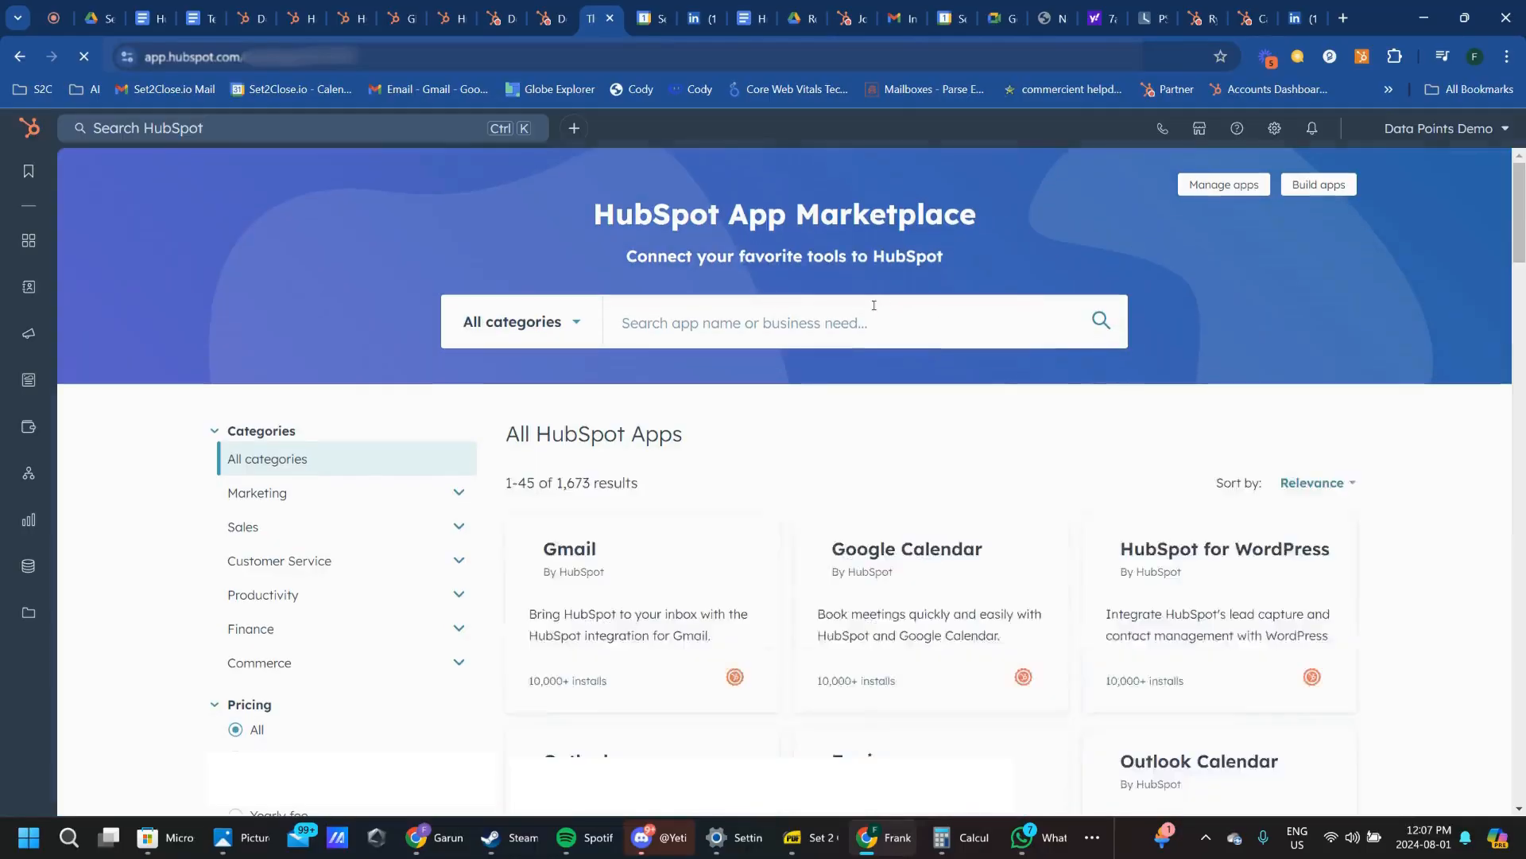
pyautogui.click(838, 323)
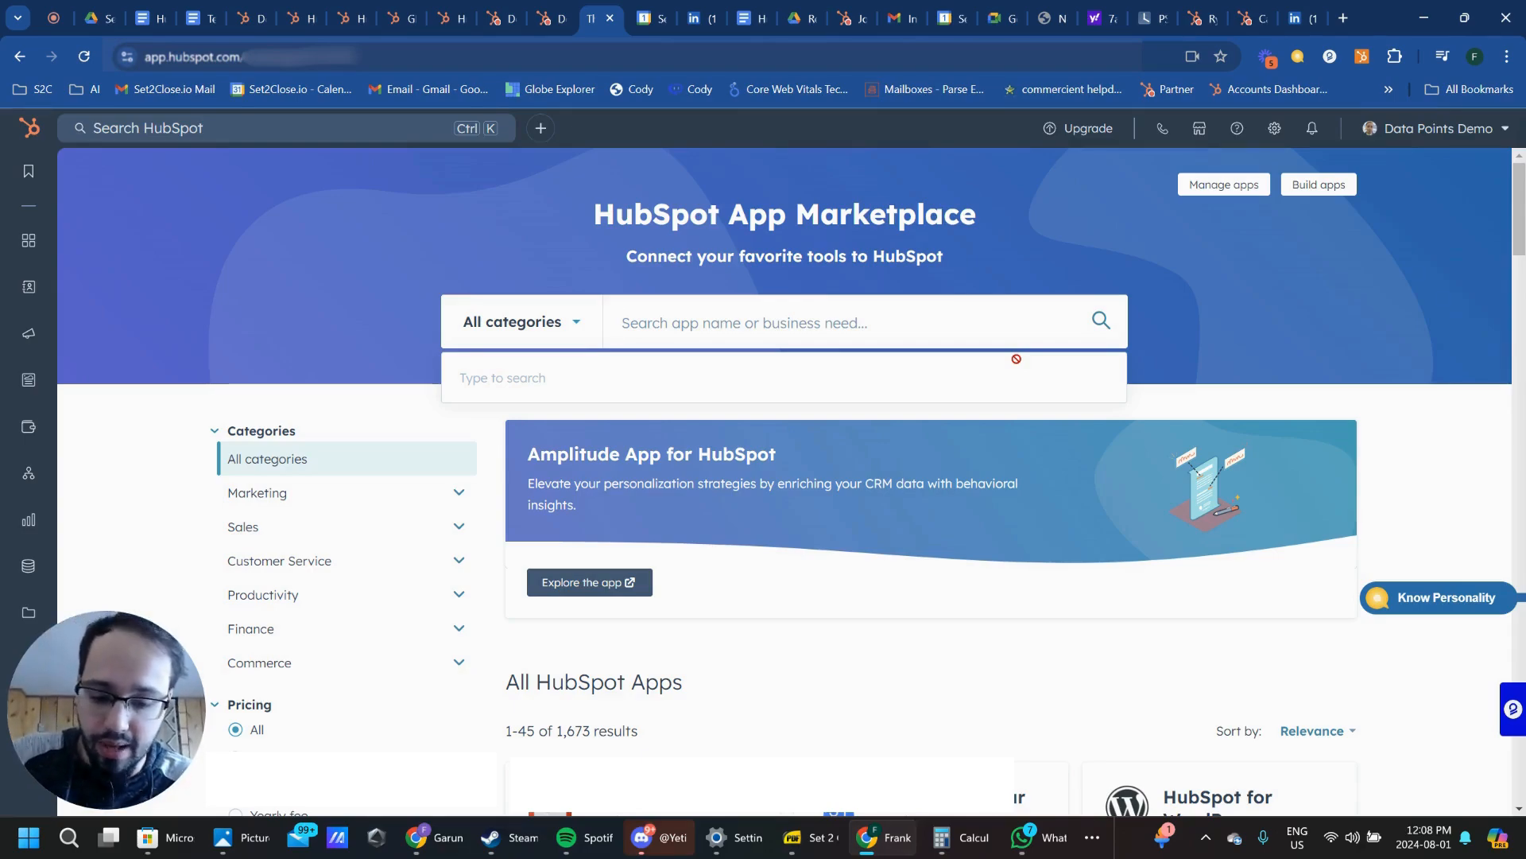
# Search the marketplace for 'google' and open the Google Meet app listing.
pyautogui.write('google')
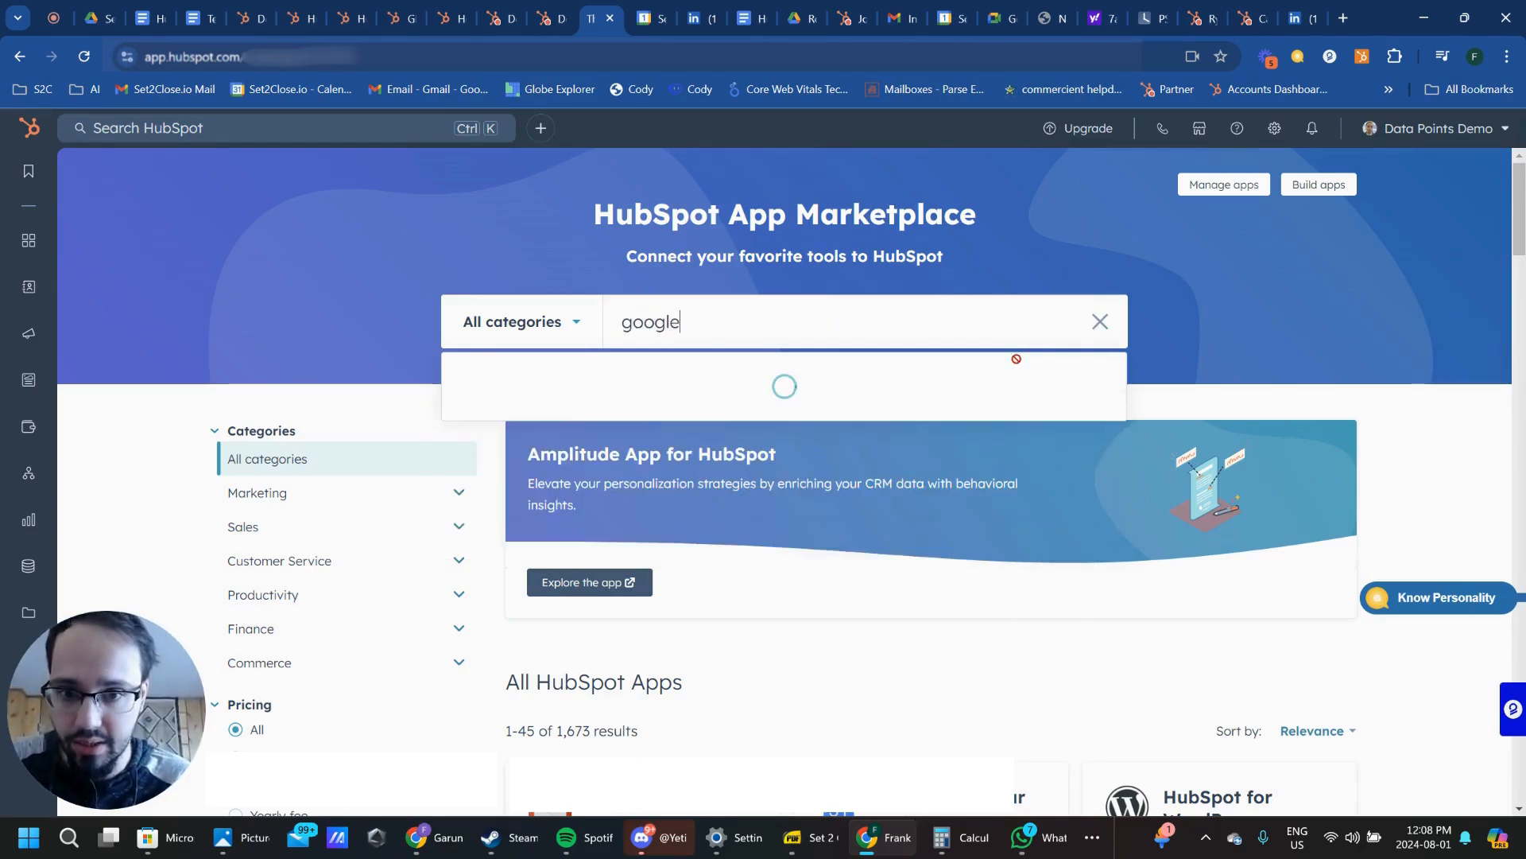
pyautogui.write('google')
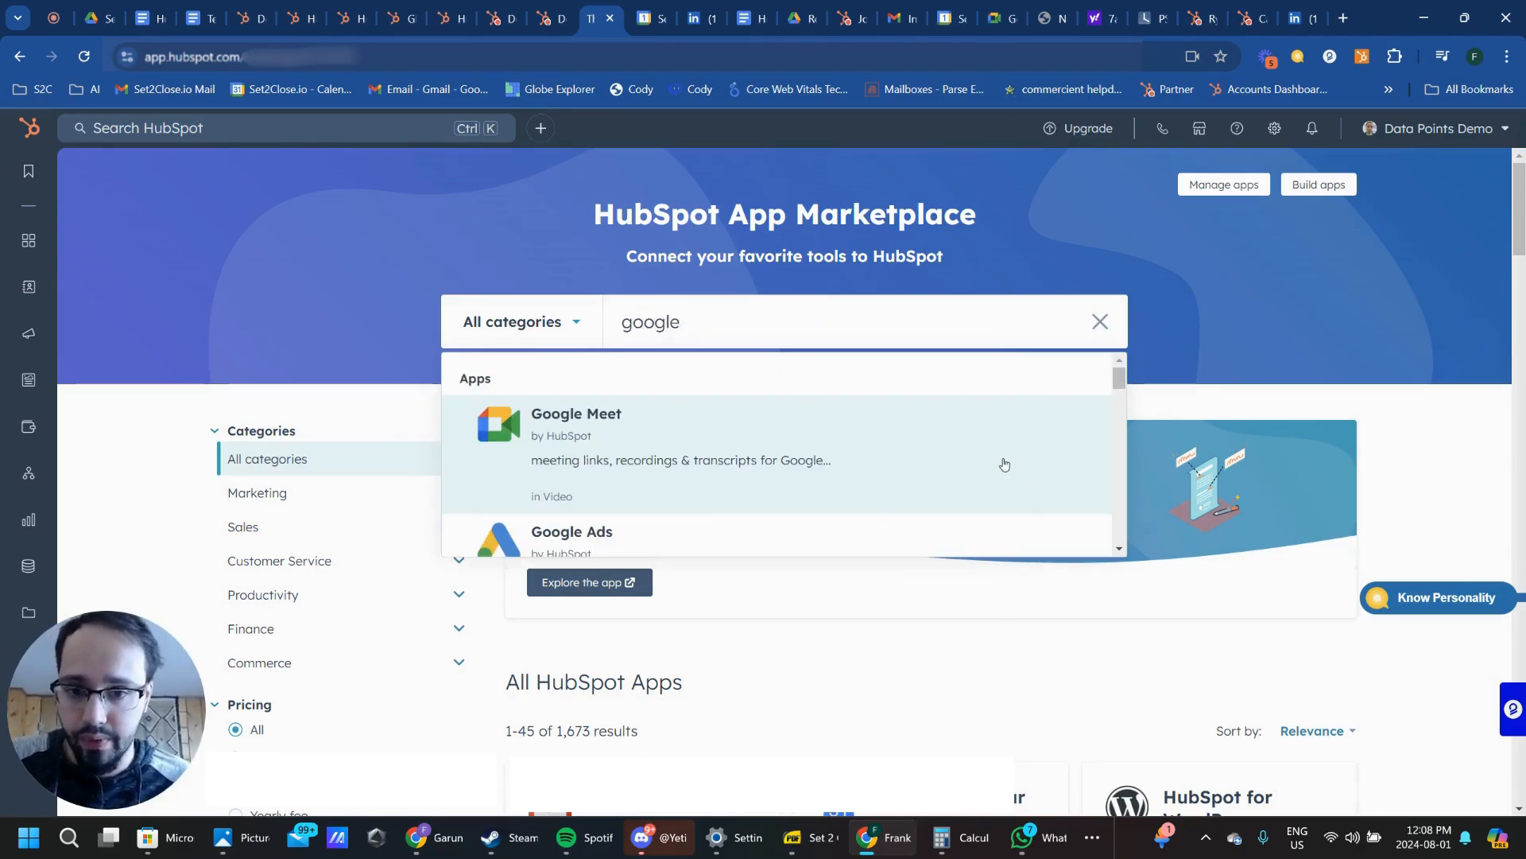
pyautogui.click(576, 413)
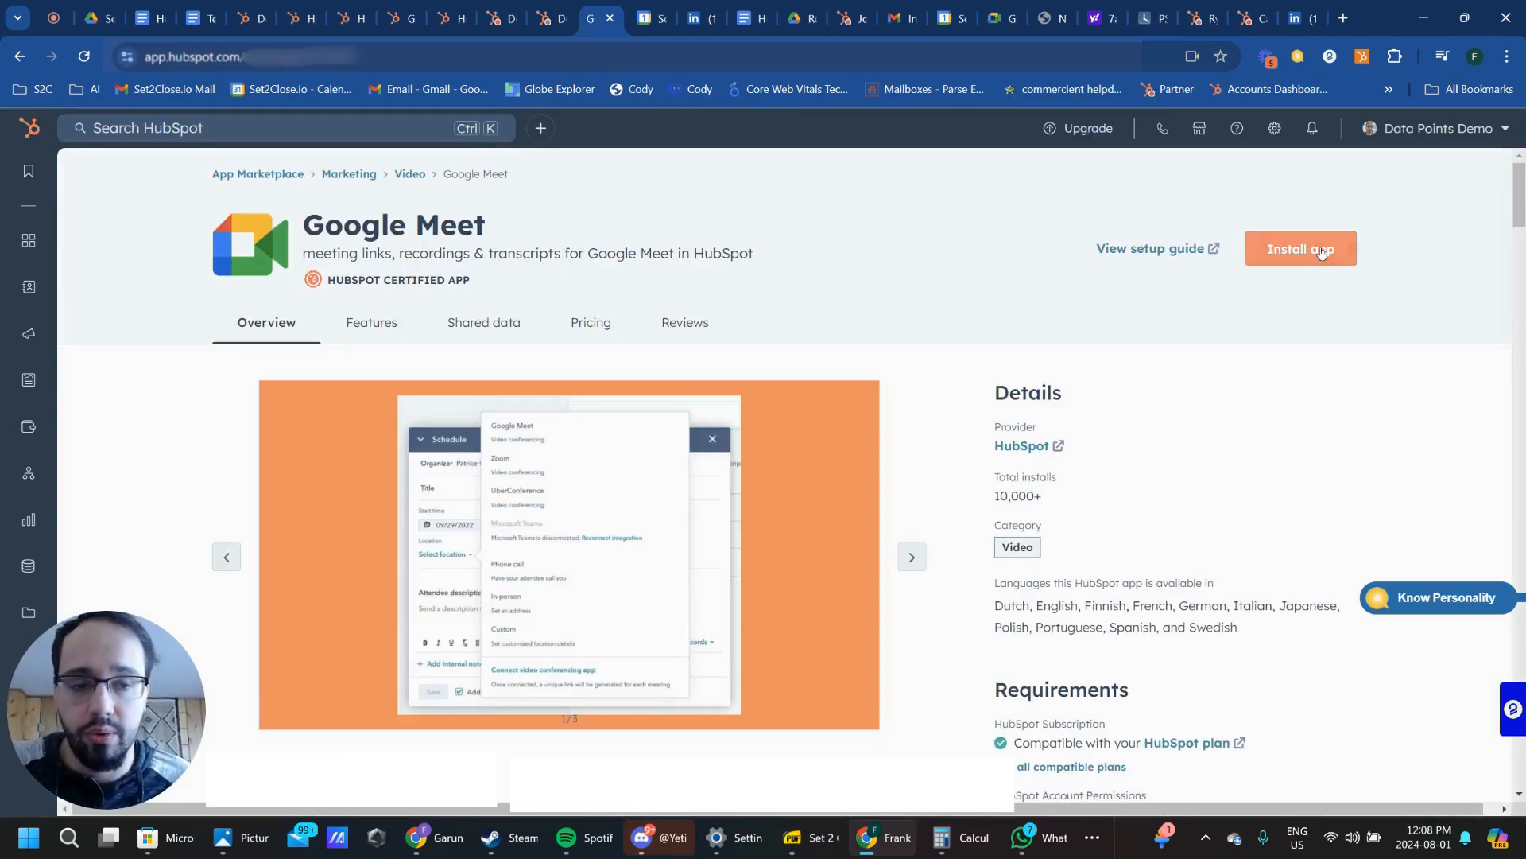
# Install the Google Meet app, signing in with the existing Google account and granting the HubSpot Meetings Extension access.
pyautogui.click(1300, 248)
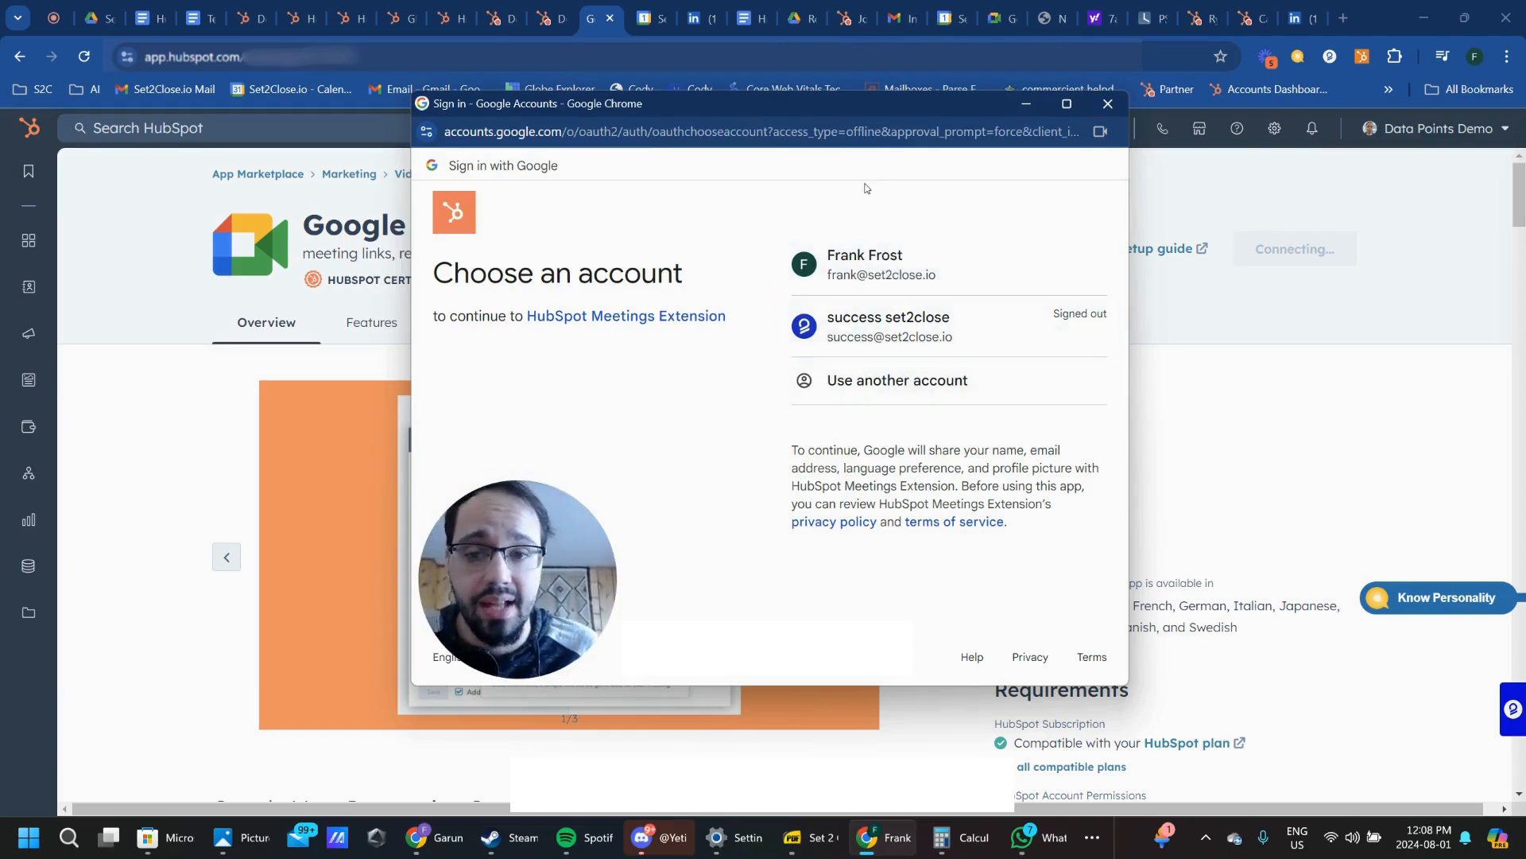
pyautogui.moveTo(361, 528)
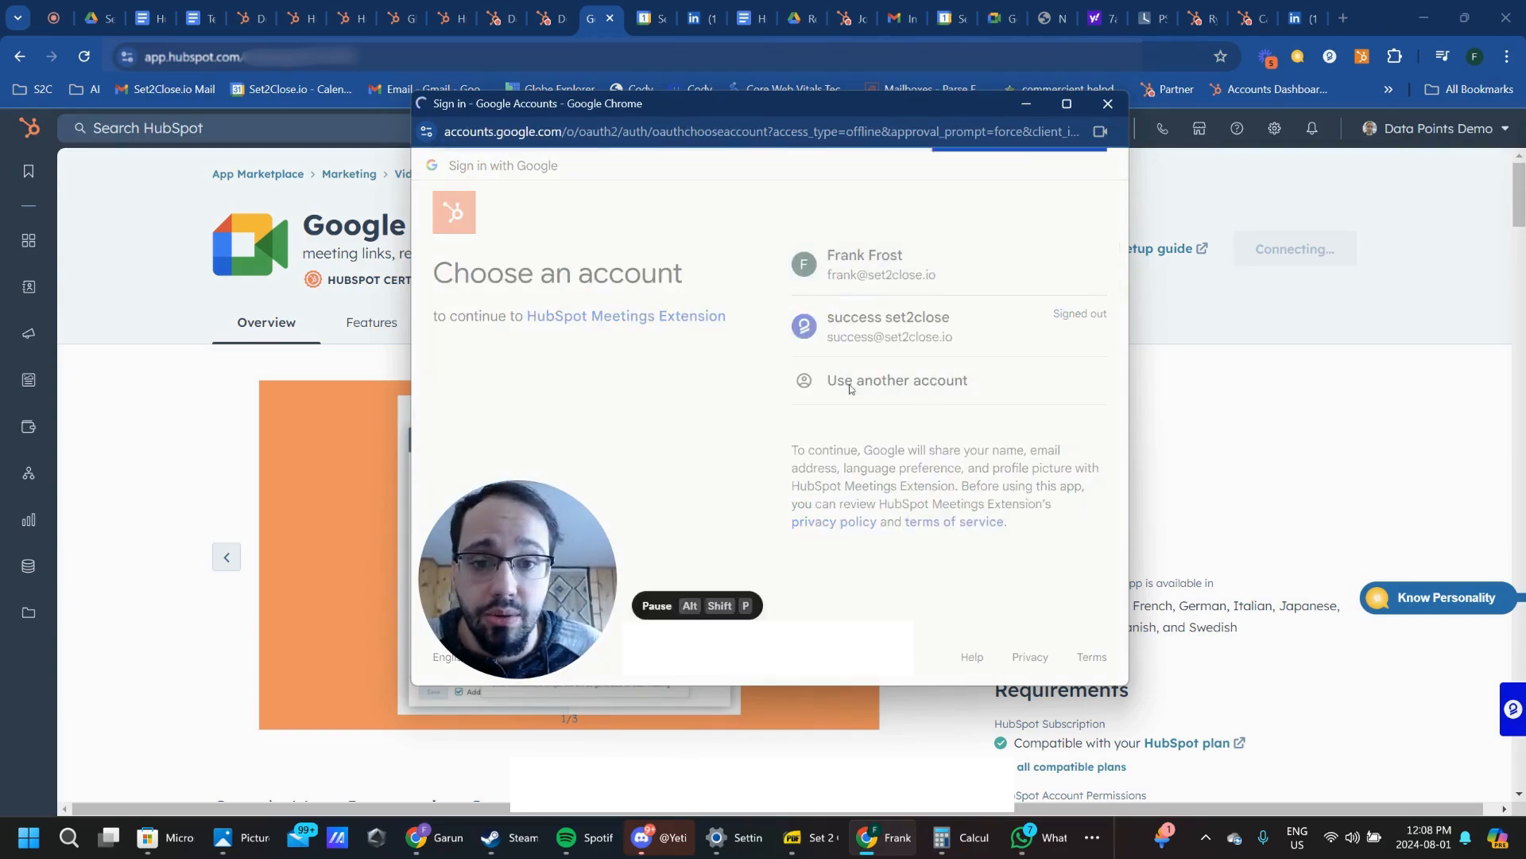
pyautogui.click(863, 264)
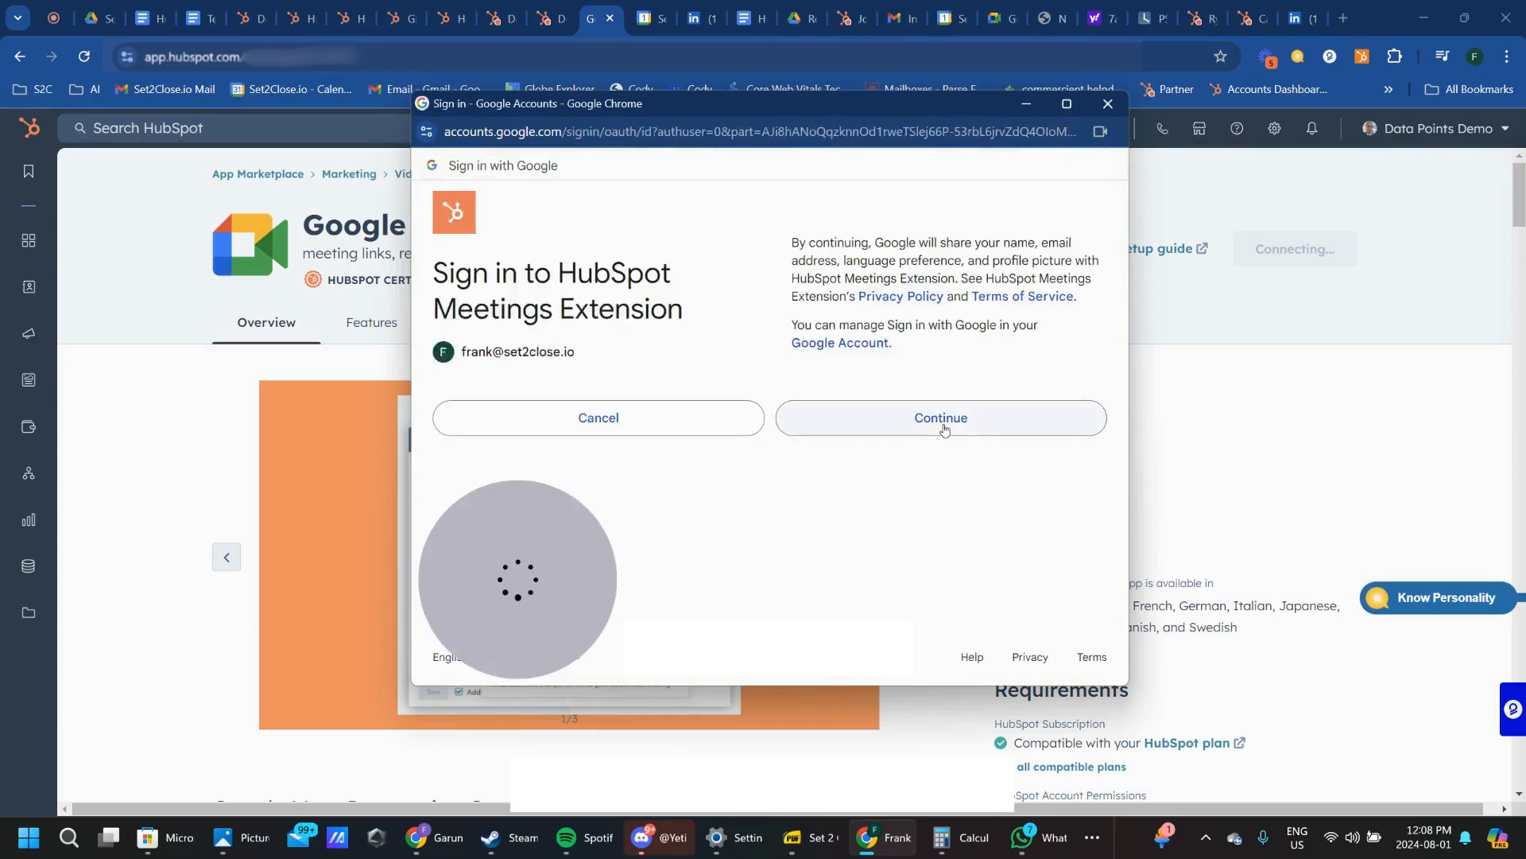
pyautogui.click(938, 416)
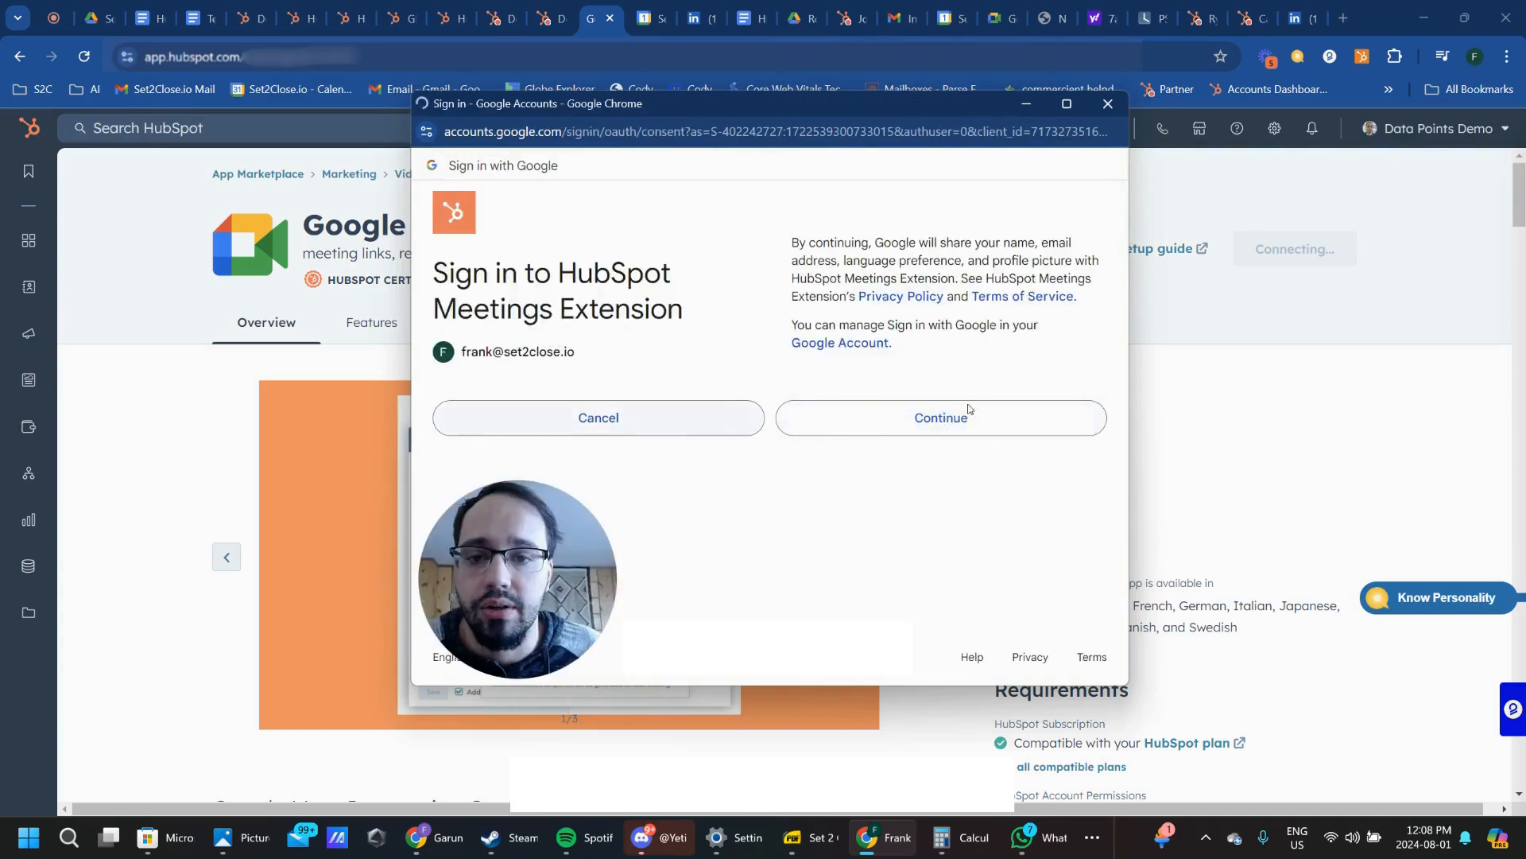
pyautogui.click(940, 418)
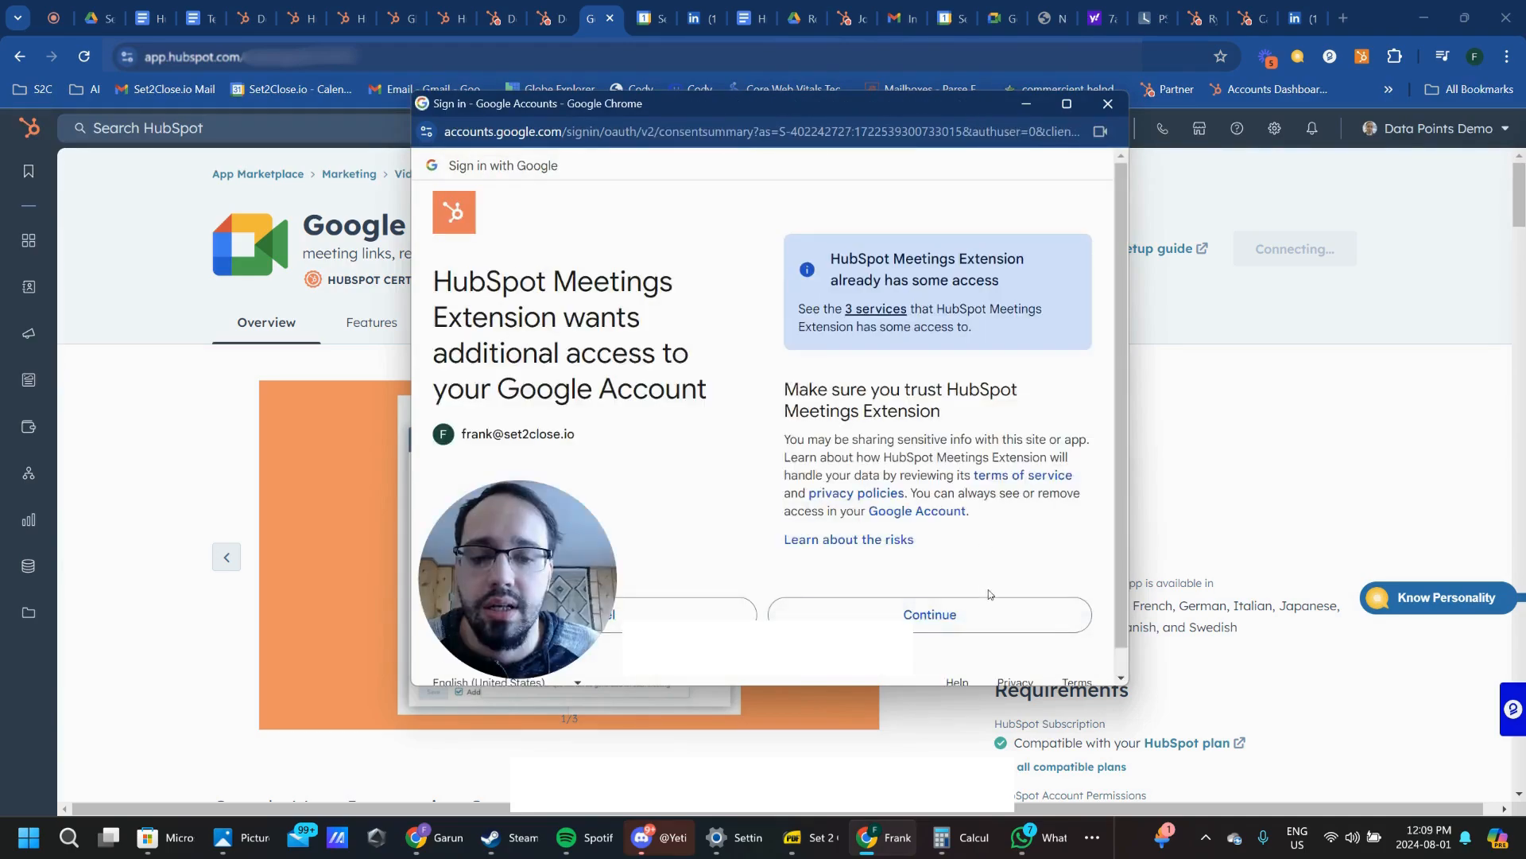
pyautogui.click(928, 614)
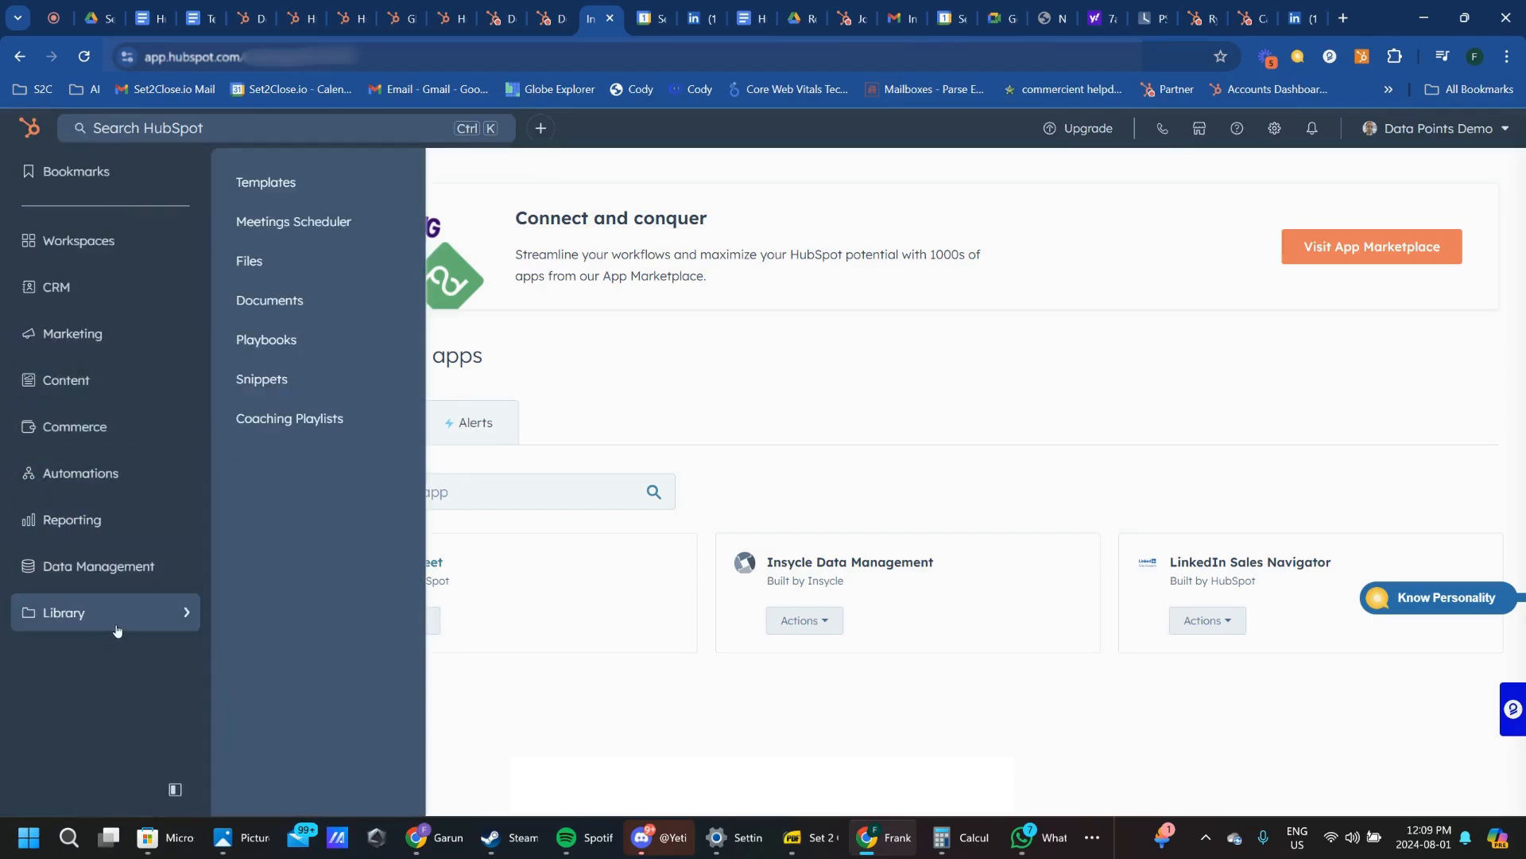
# Return to the Meetings Scheduler and edit the 60/30/15 min meeting link.
pyautogui.click(294, 221)
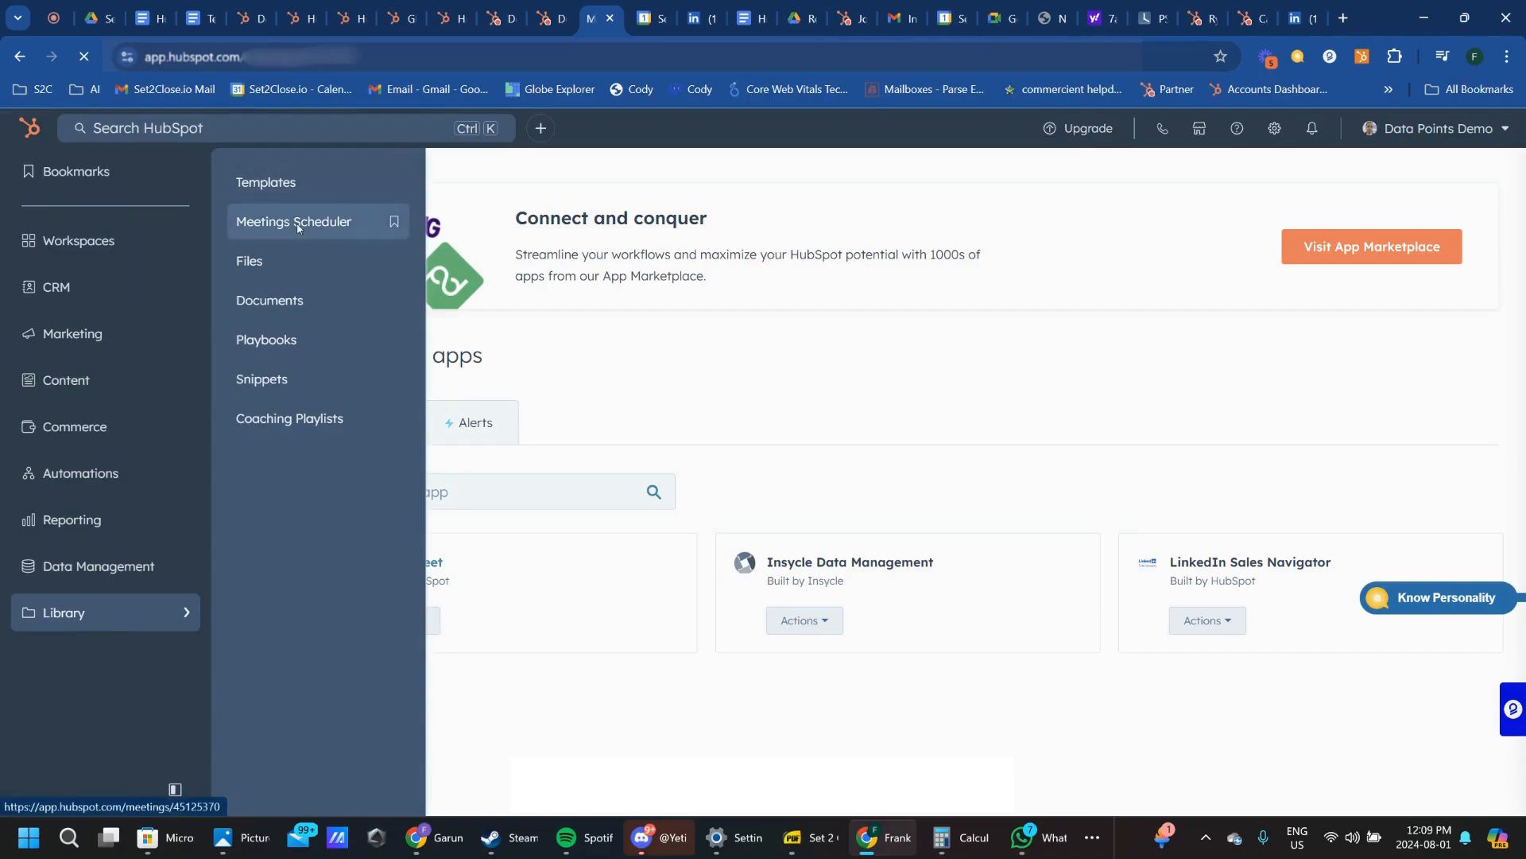
pyautogui.click(294, 221)
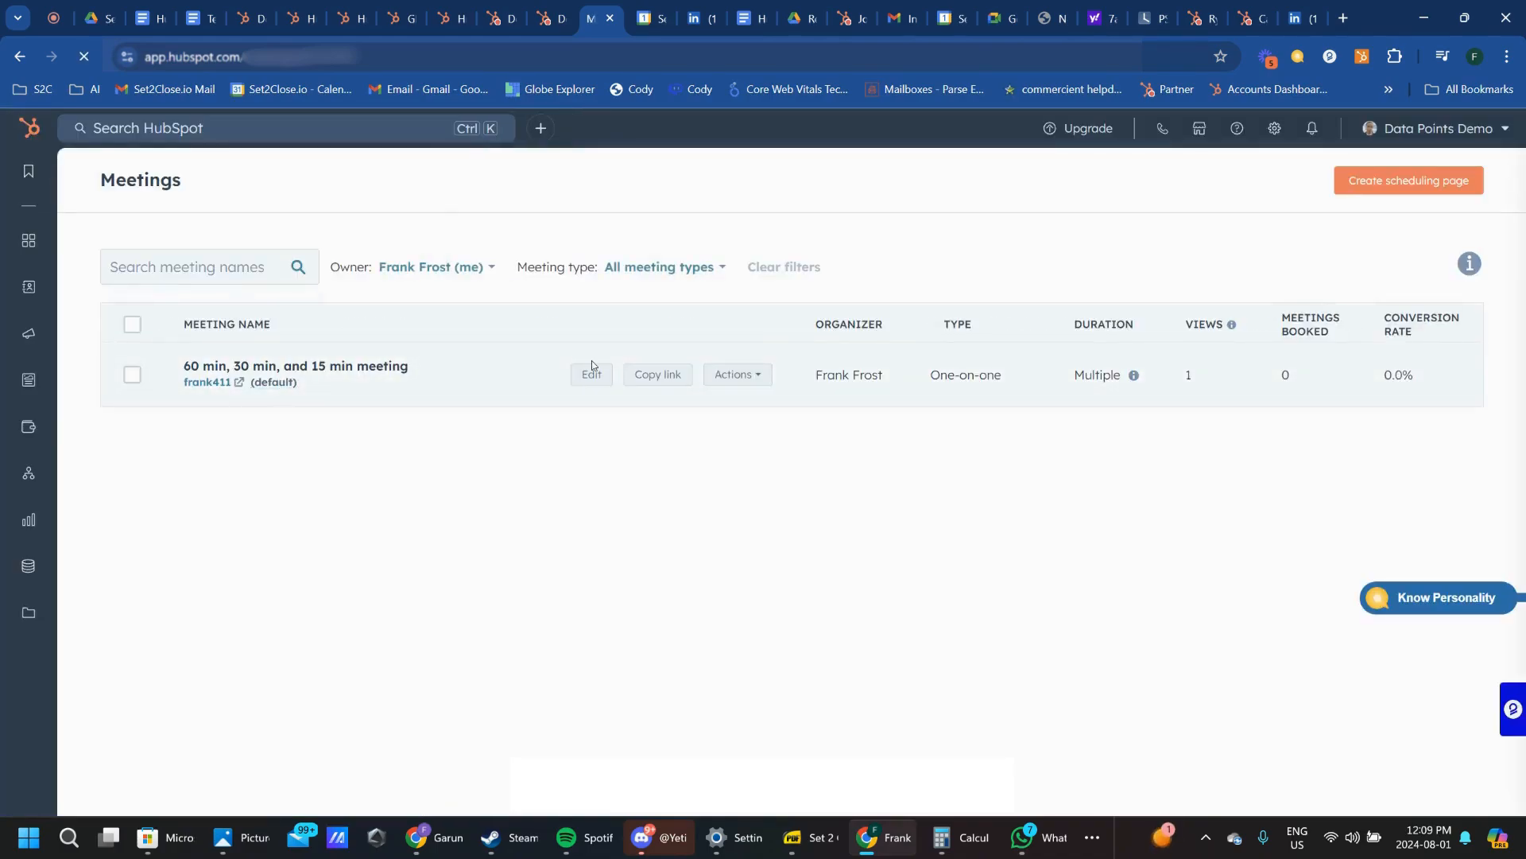
pyautogui.click(591, 374)
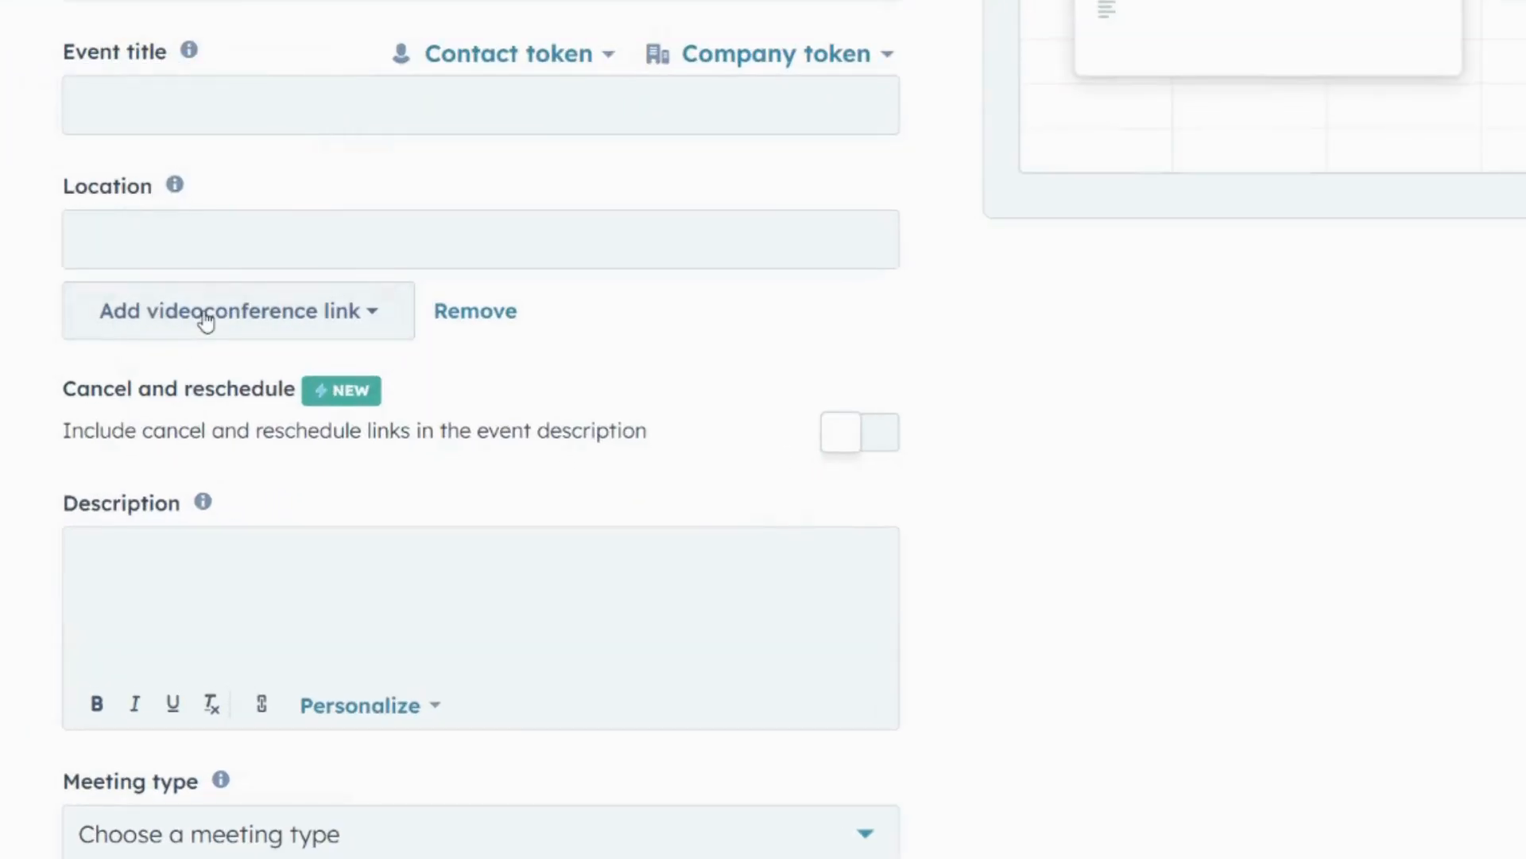
# Set Google Meet as the meeting's videoconference location and save the changes.
pyautogui.click(234, 310)
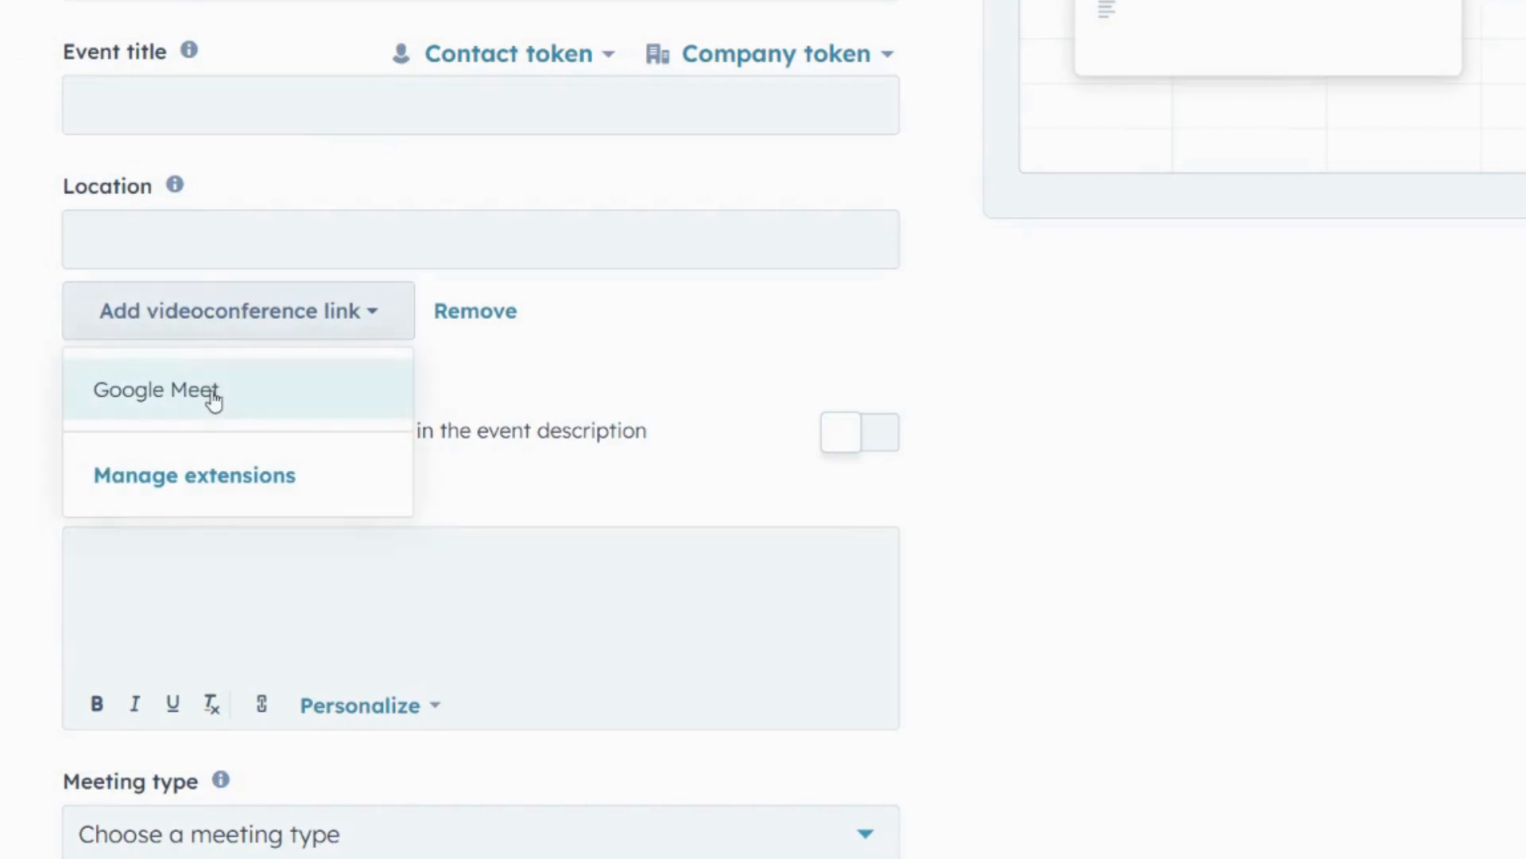
pyautogui.click(155, 389)
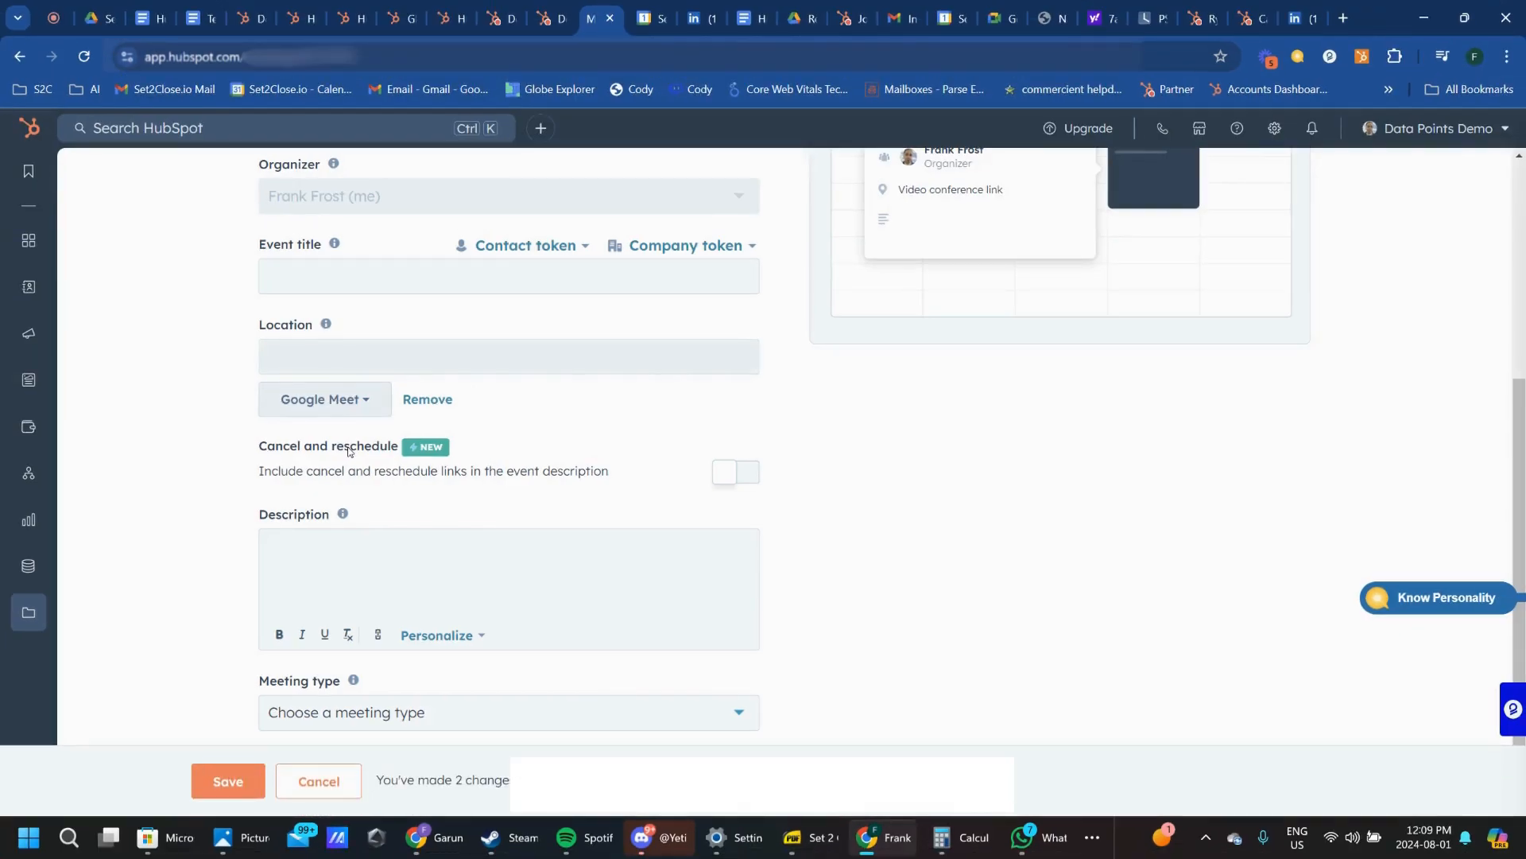
pyautogui.click(227, 779)
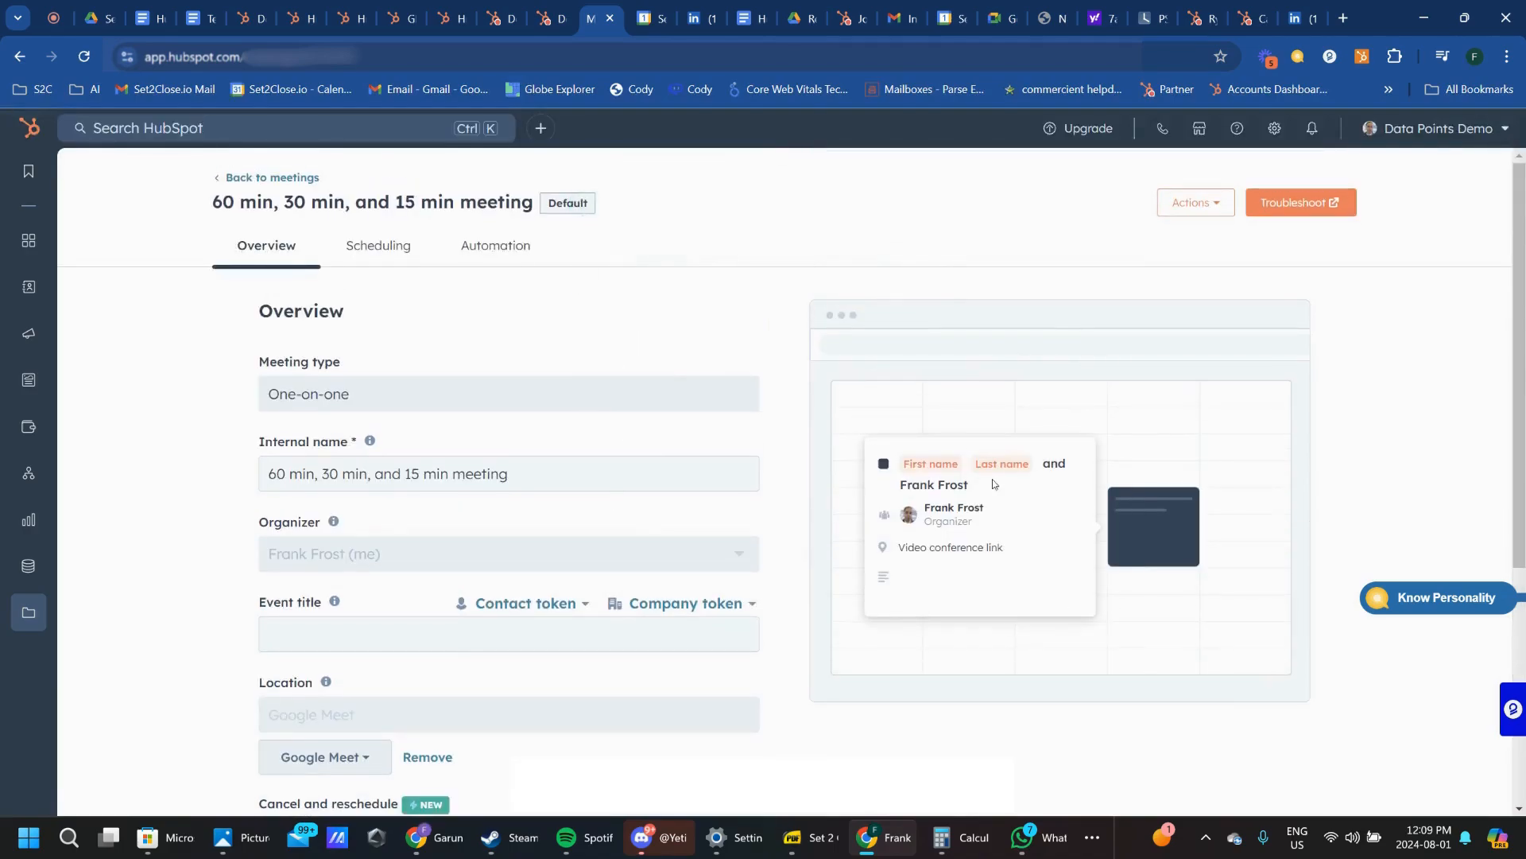
pyautogui.scroll(-3)
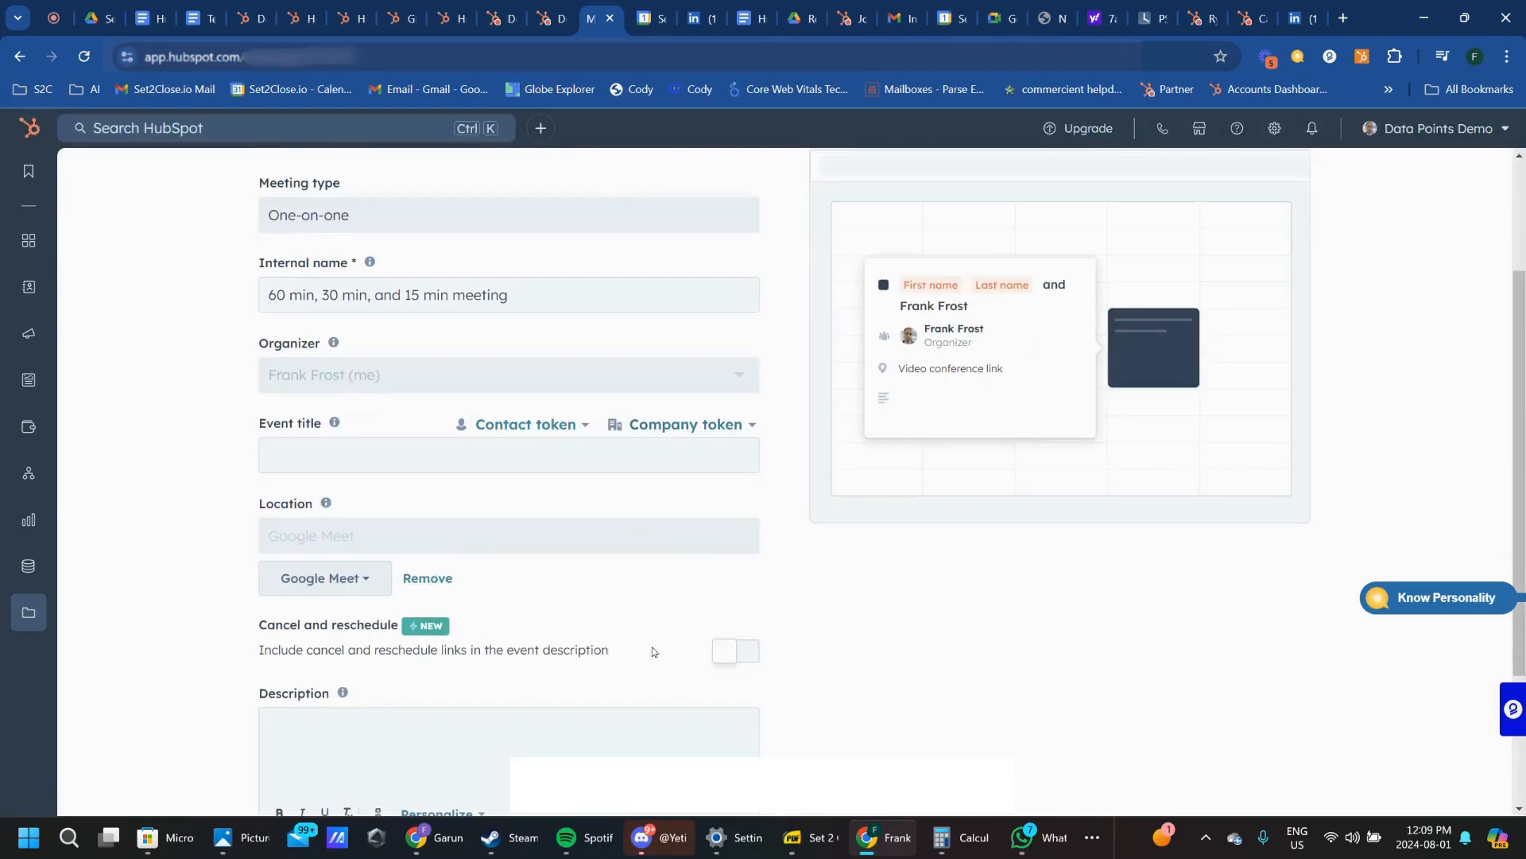
pyautogui.moveTo(867, 555)
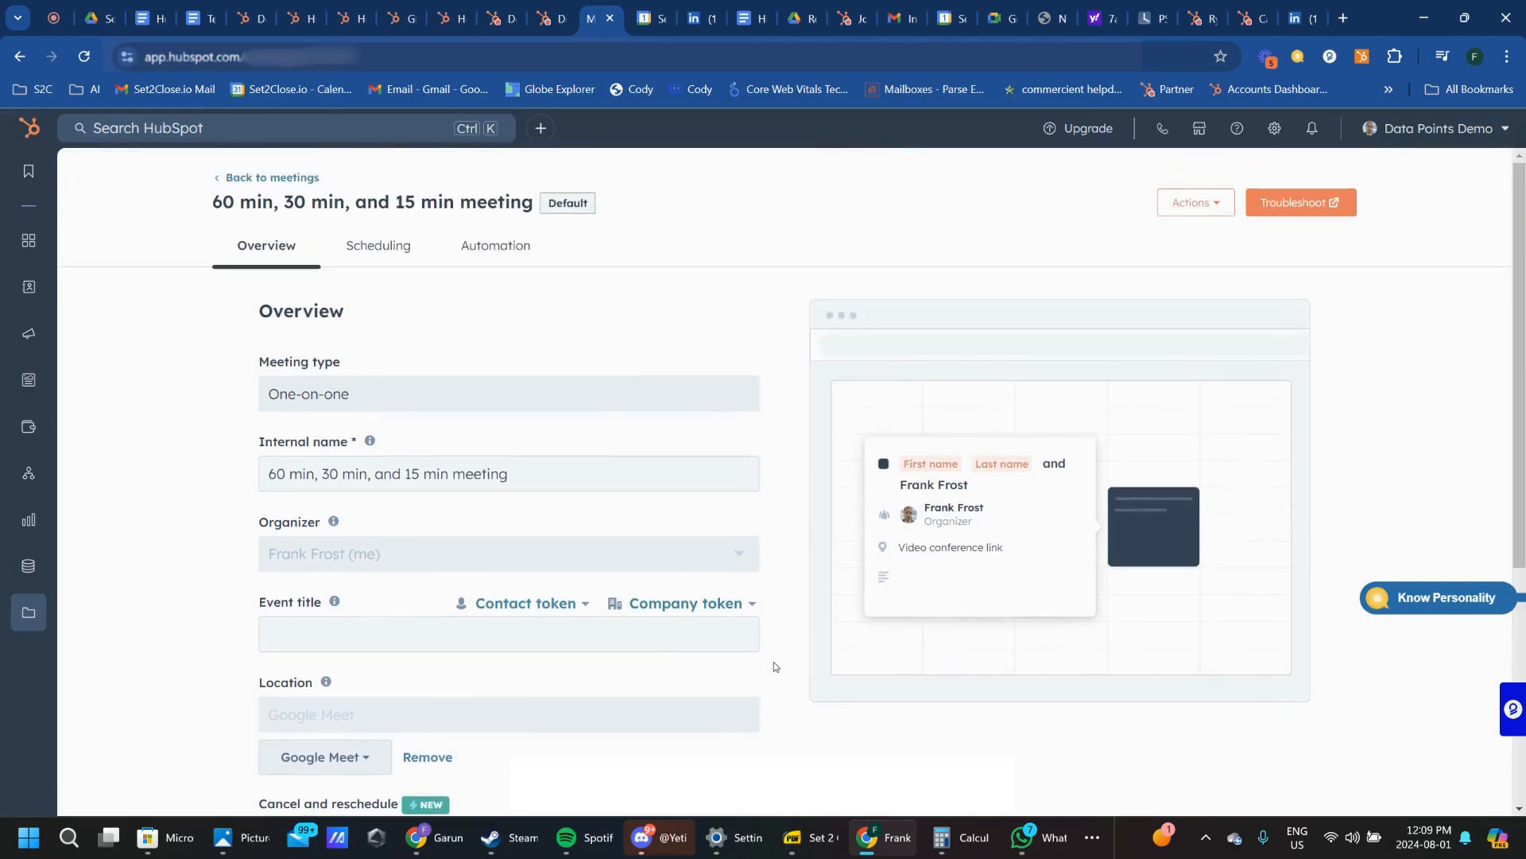
pyautogui.moveTo(861, 505)
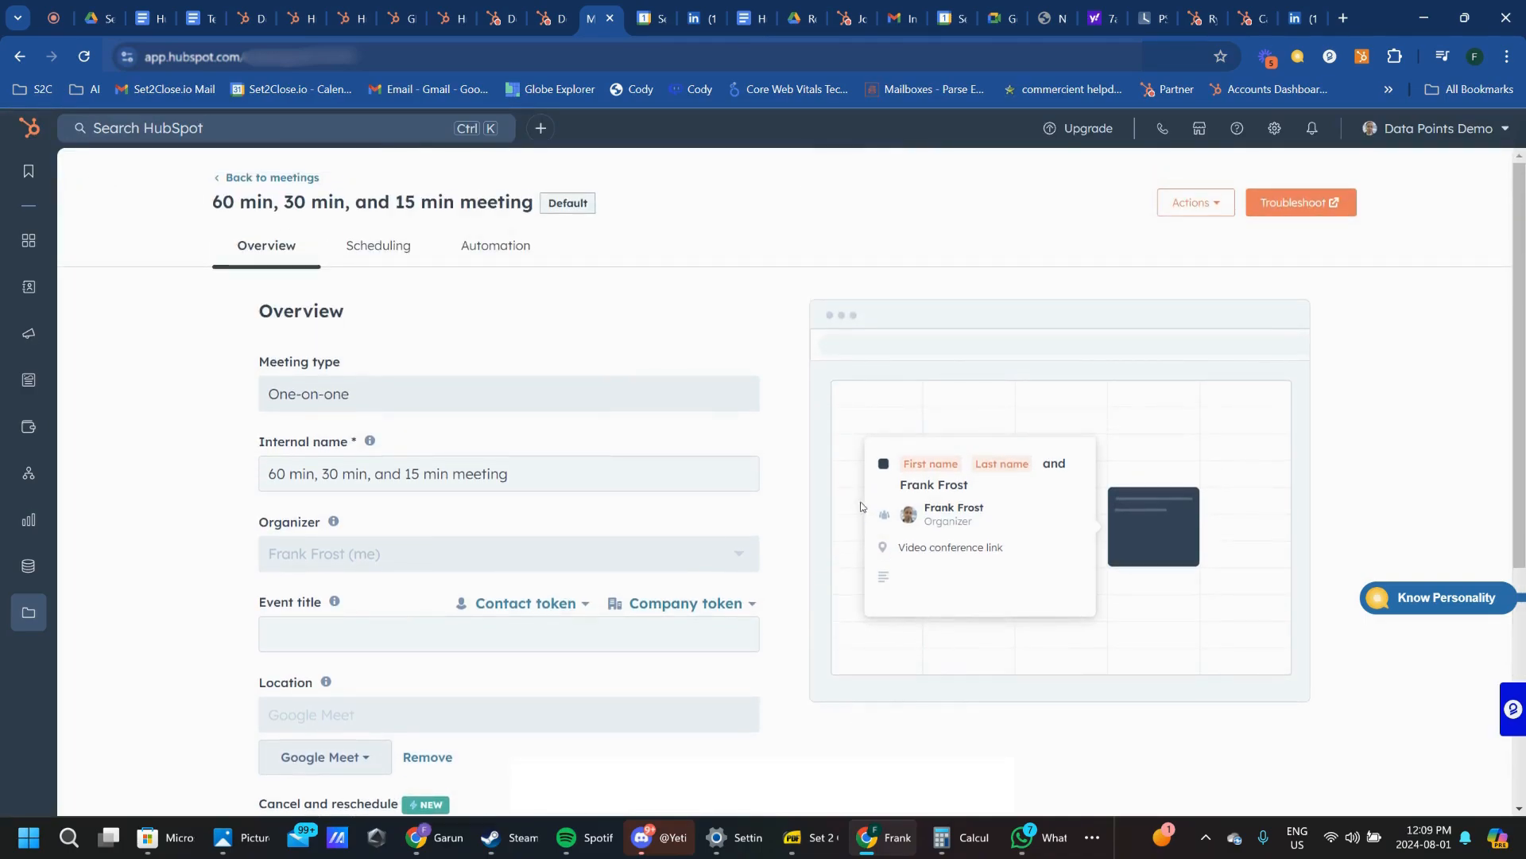
pyautogui.click(54, 18)
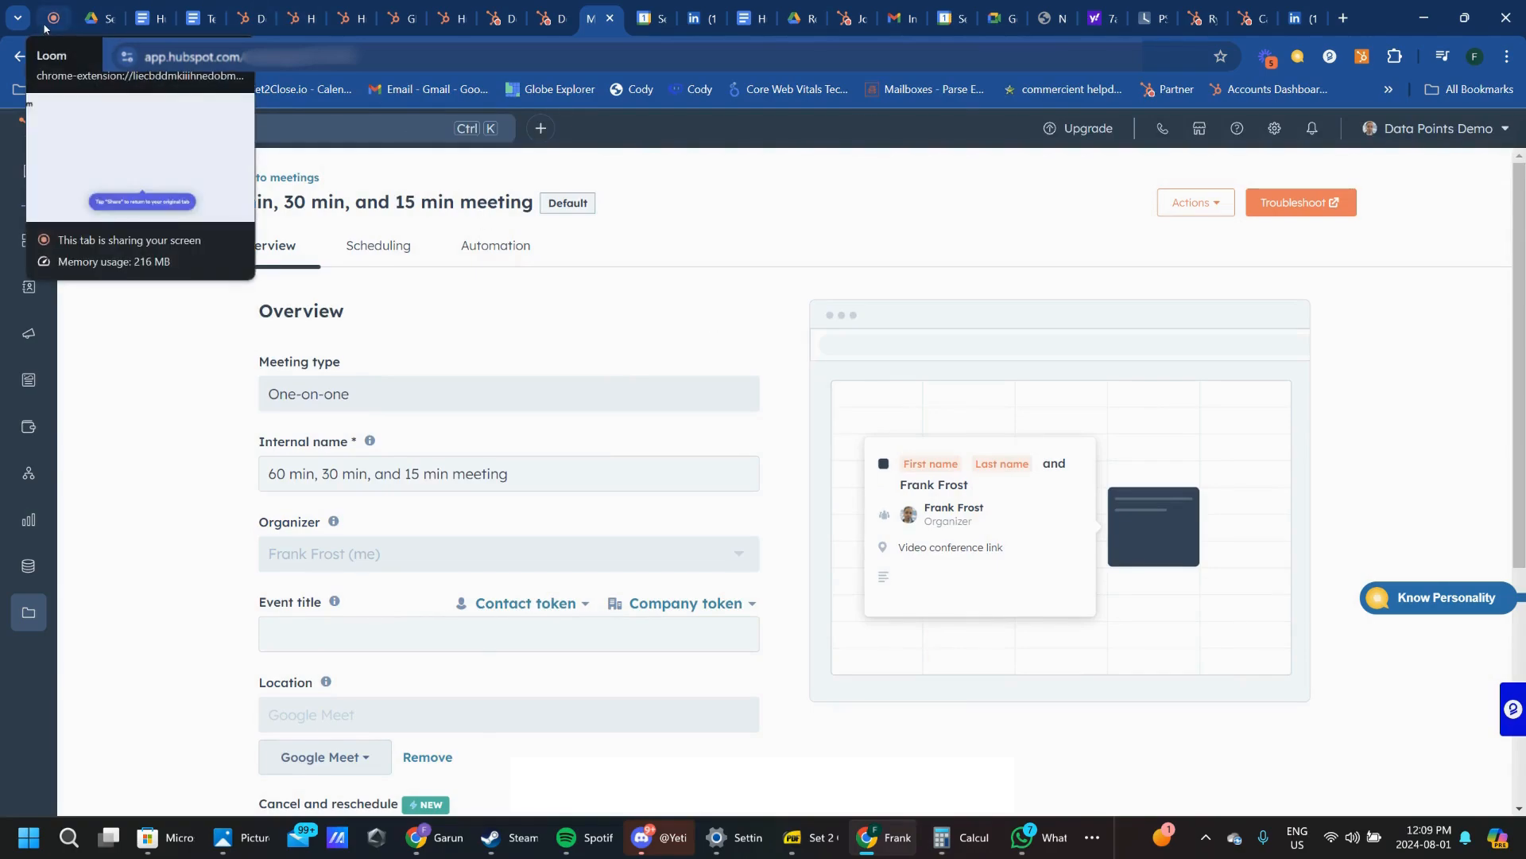
pyautogui.click(54, 17)
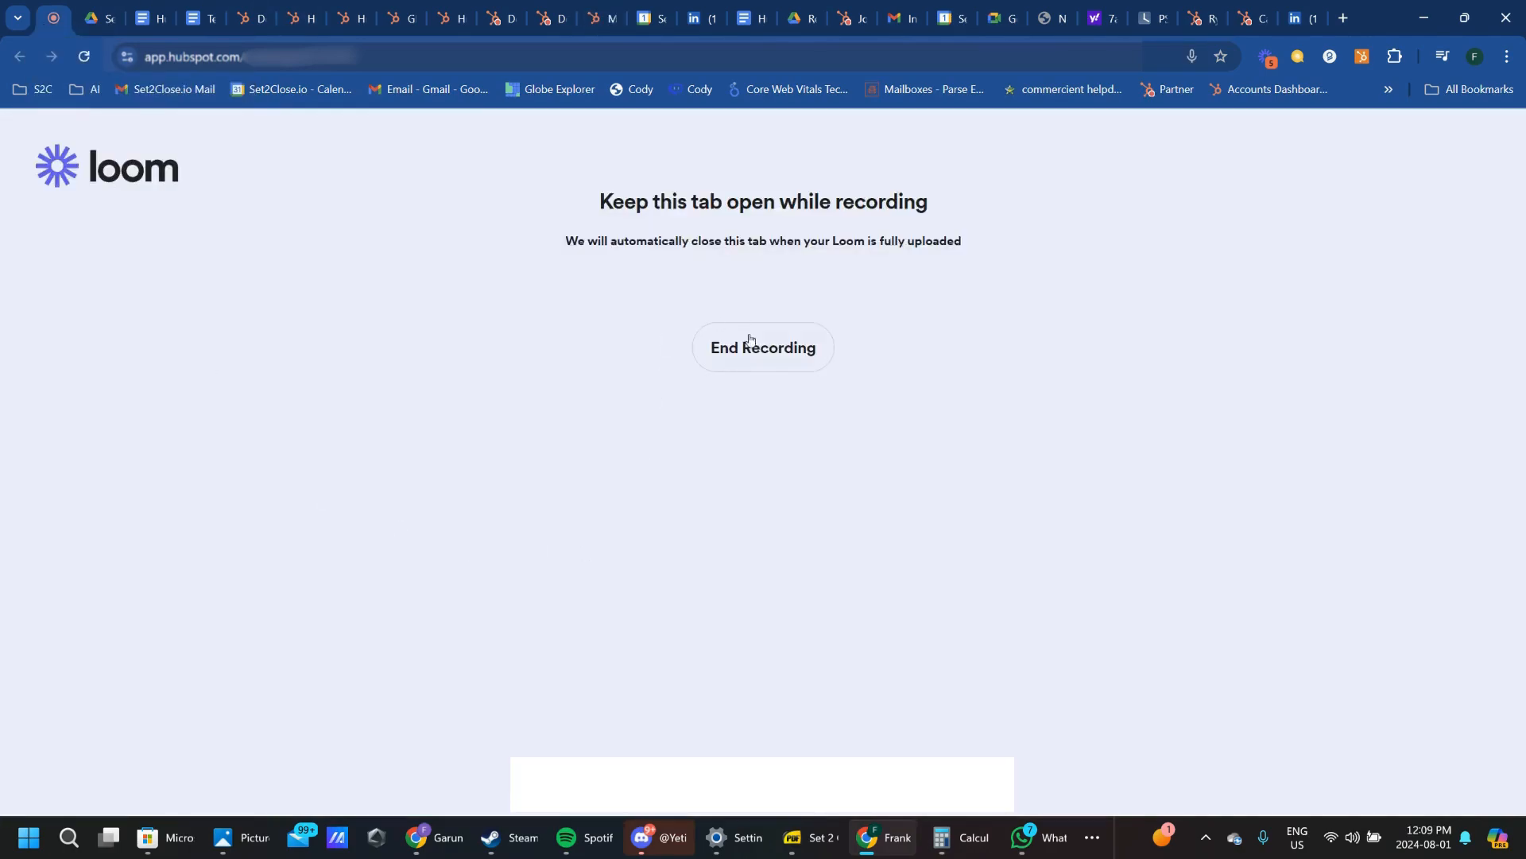